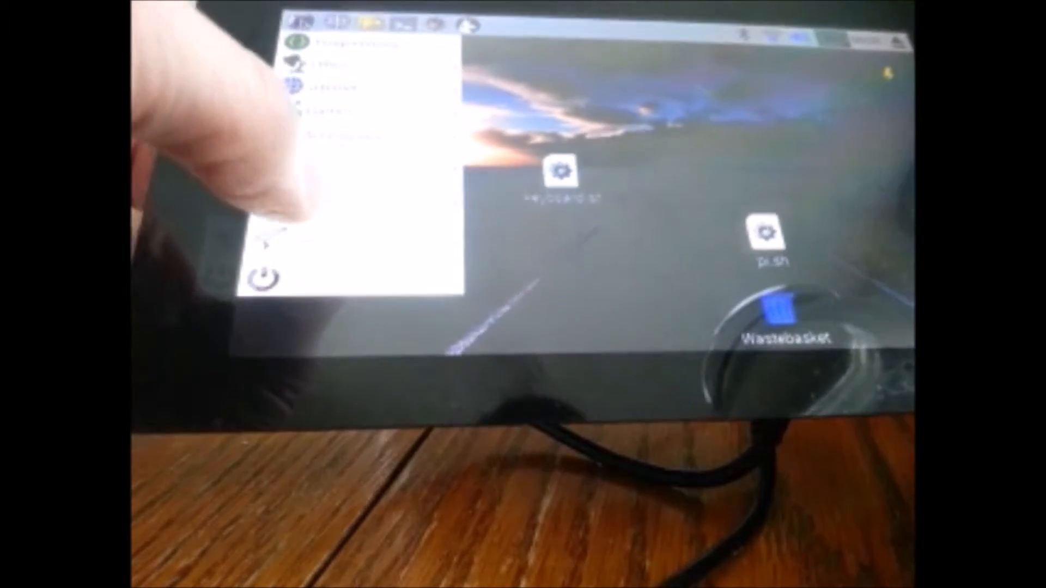
Navigate Particle Docs to the Raspberry Pi Getting Started guide's Install Particle Pi software section
left_click(360, 192)
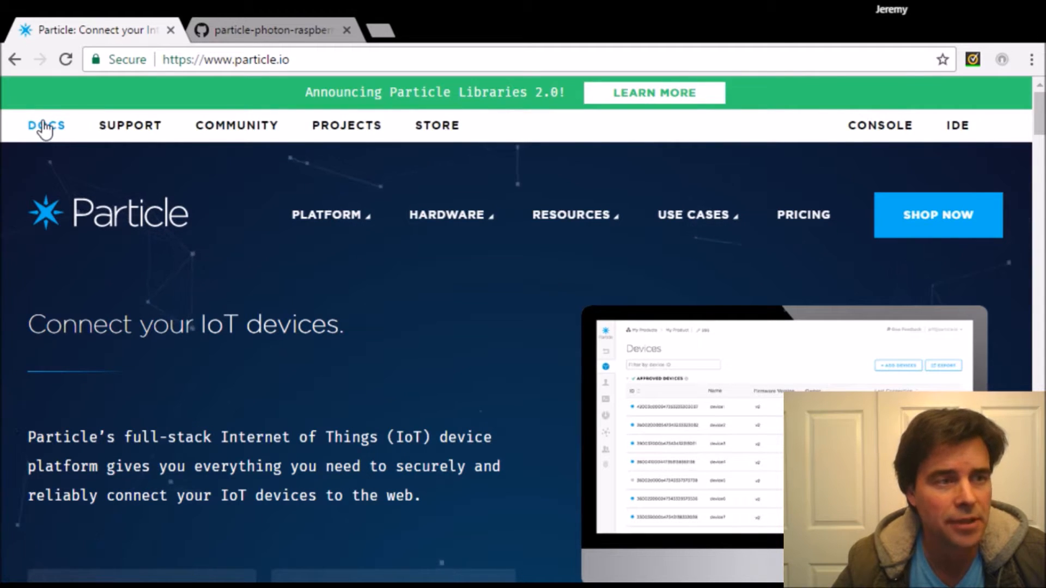
left_click(45, 125)
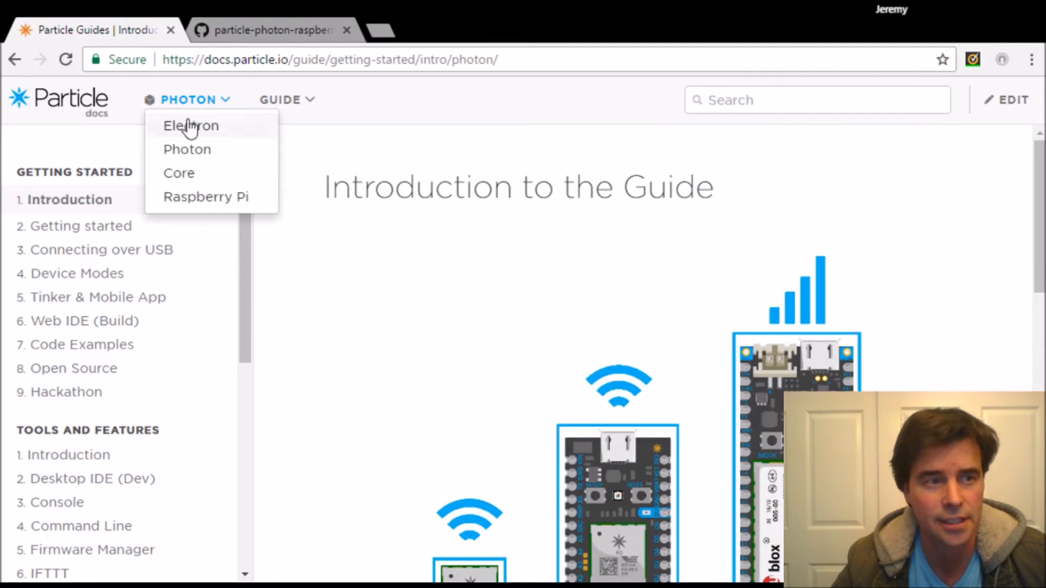
left_click(206, 197)
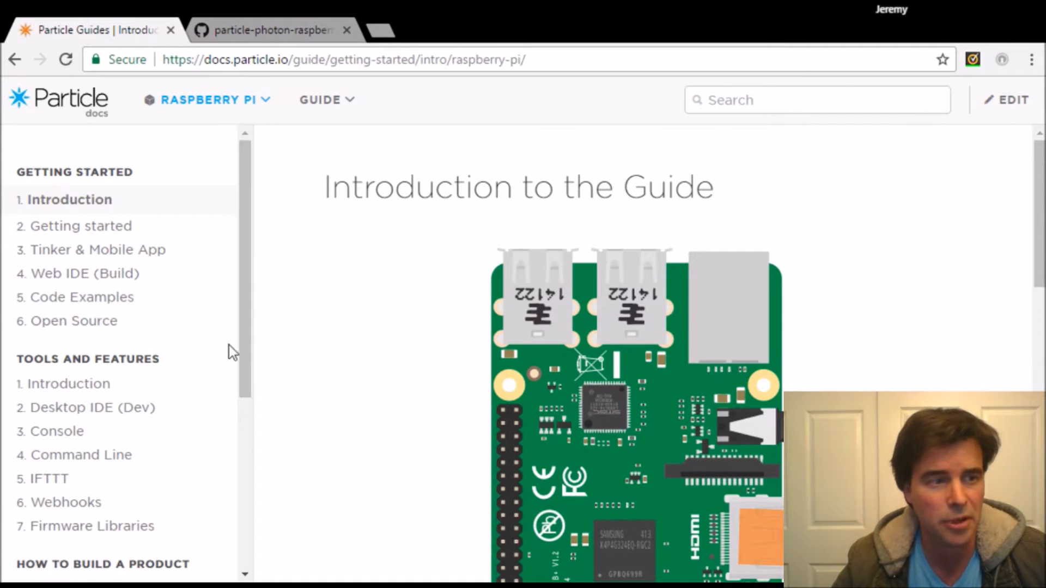
left_click(80, 226)
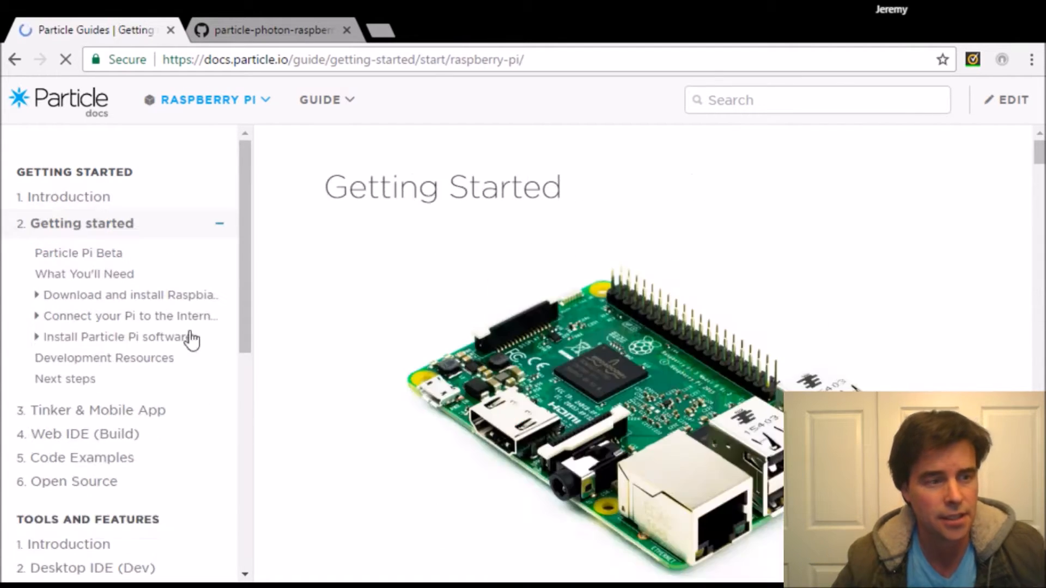
left_click(119, 337)
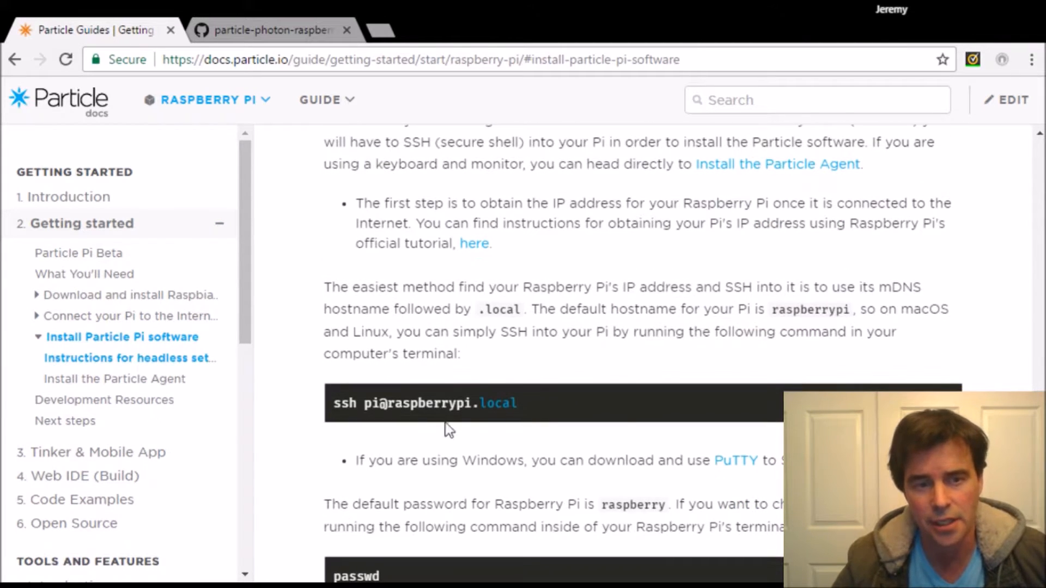
mouse_move(563, 426)
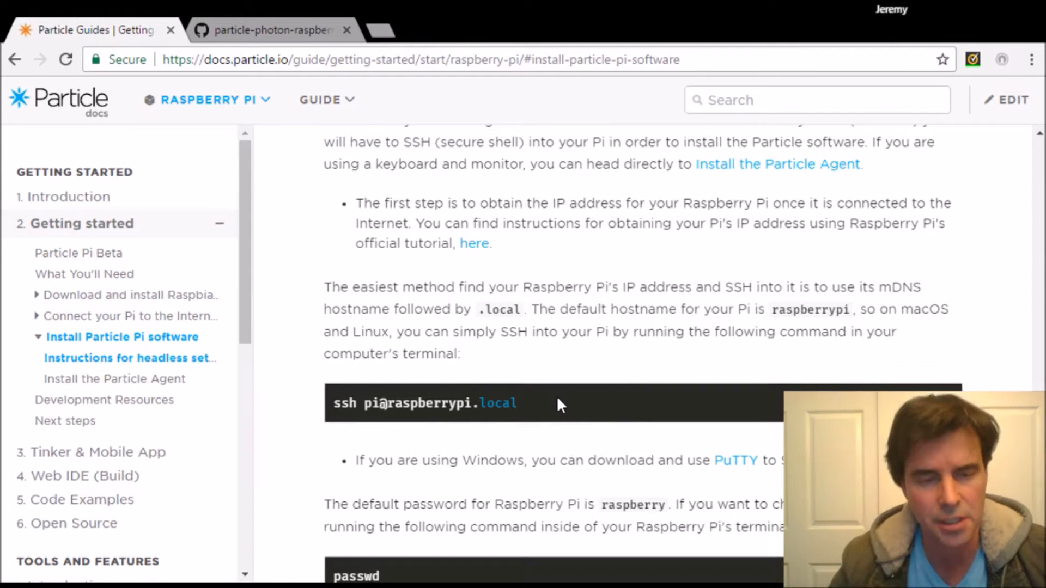
scroll("down", 3)
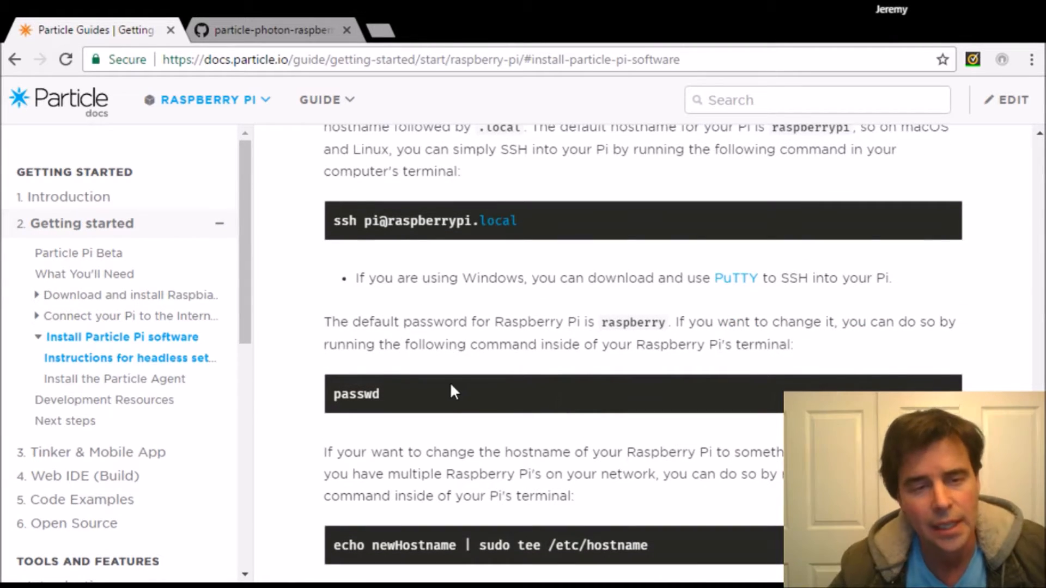
mouse_move(563, 440)
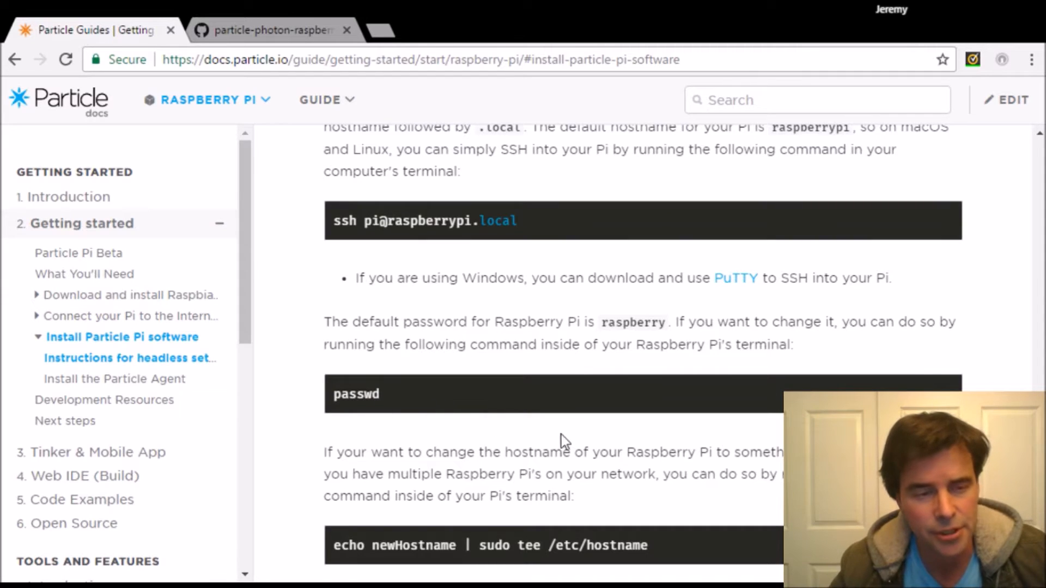
scroll("down", 3)
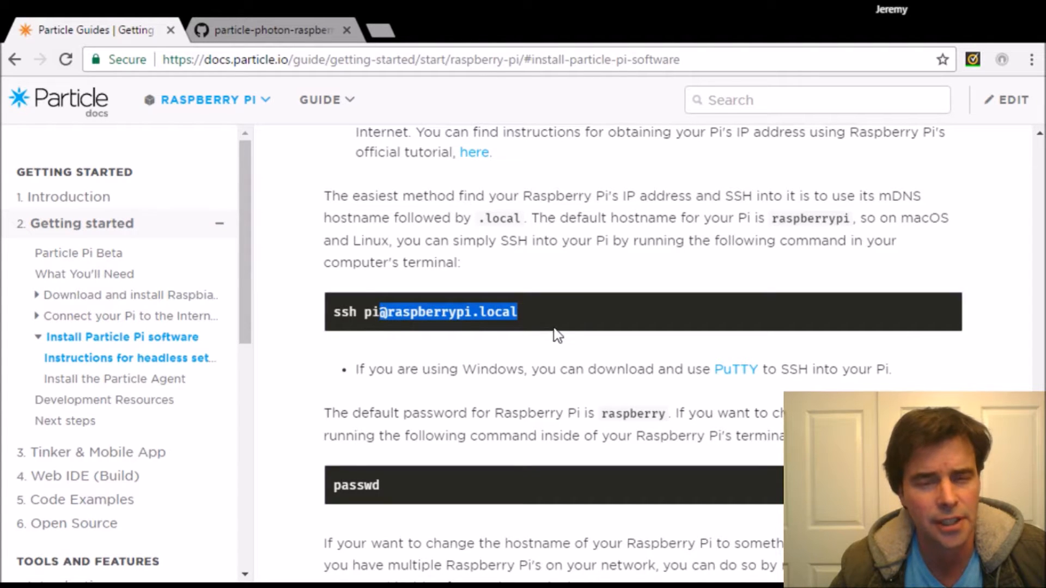
mouse_move(564, 340)
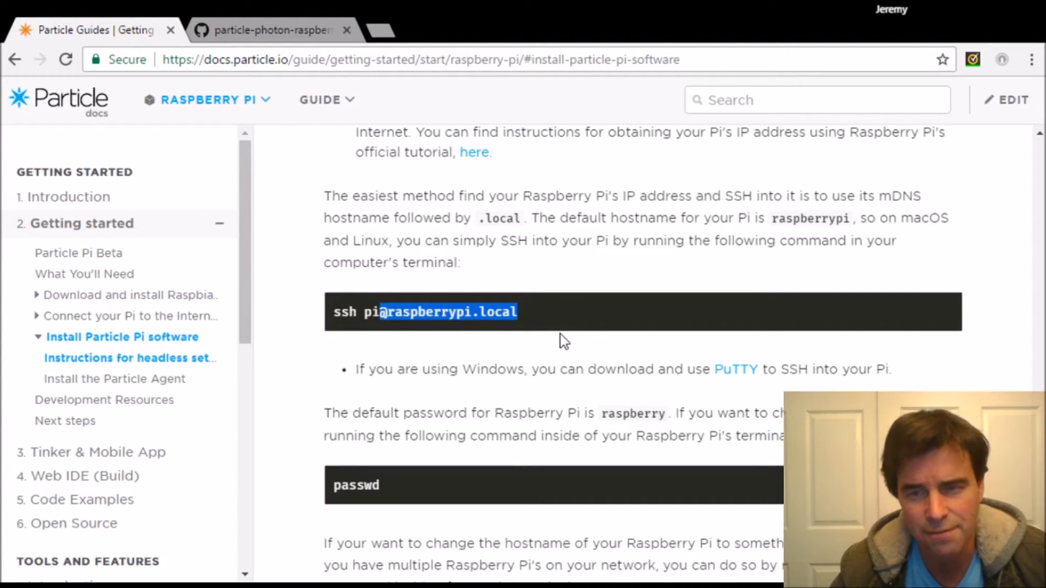
mouse_move(597, 320)
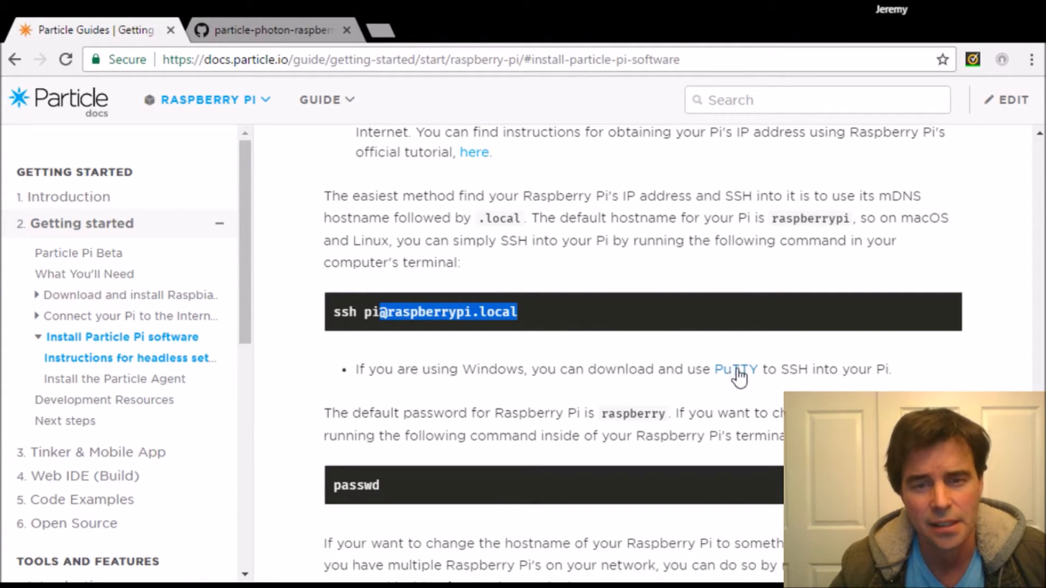
mouse_move(645, 337)
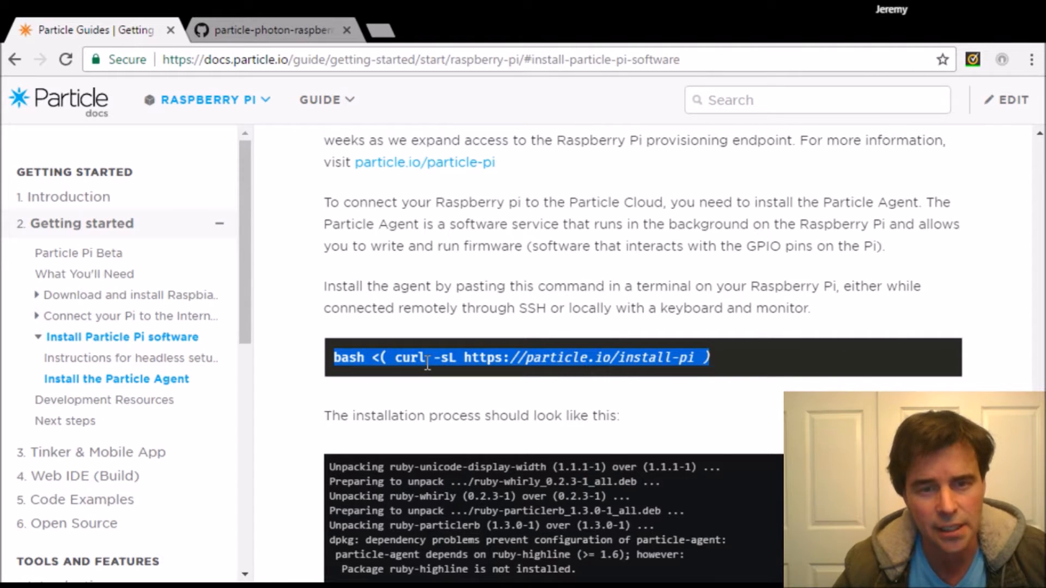
mouse_move(738, 362)
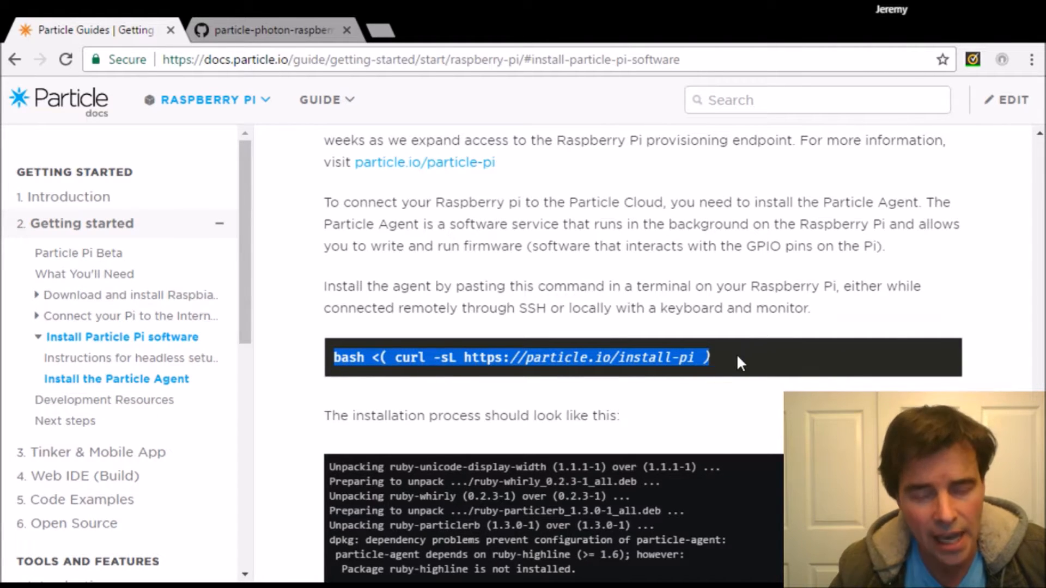
Scroll down to the Install the Particle Agent section and its installation demo
scroll("down", 3)
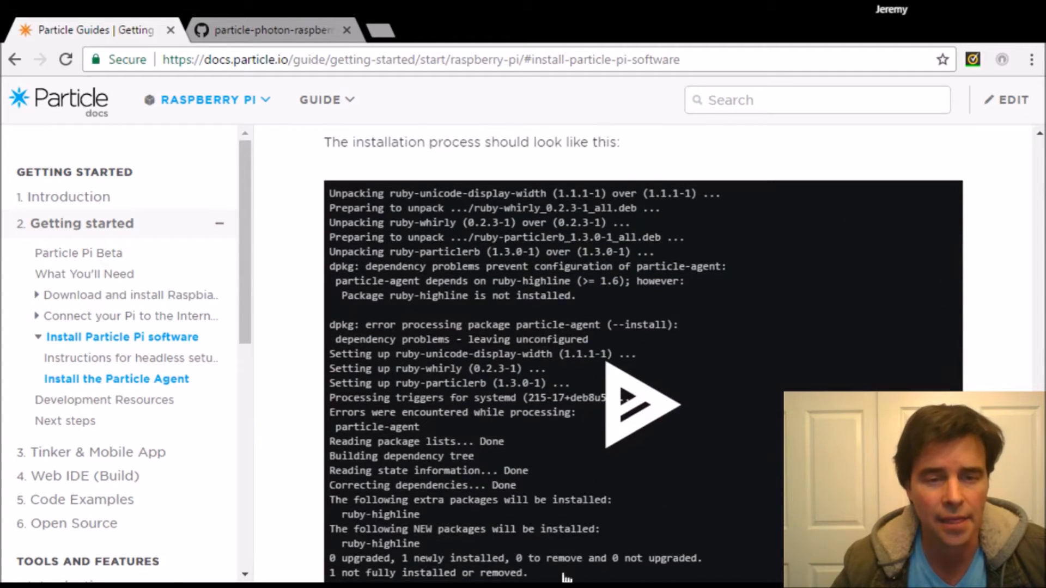
scroll("down", 3)
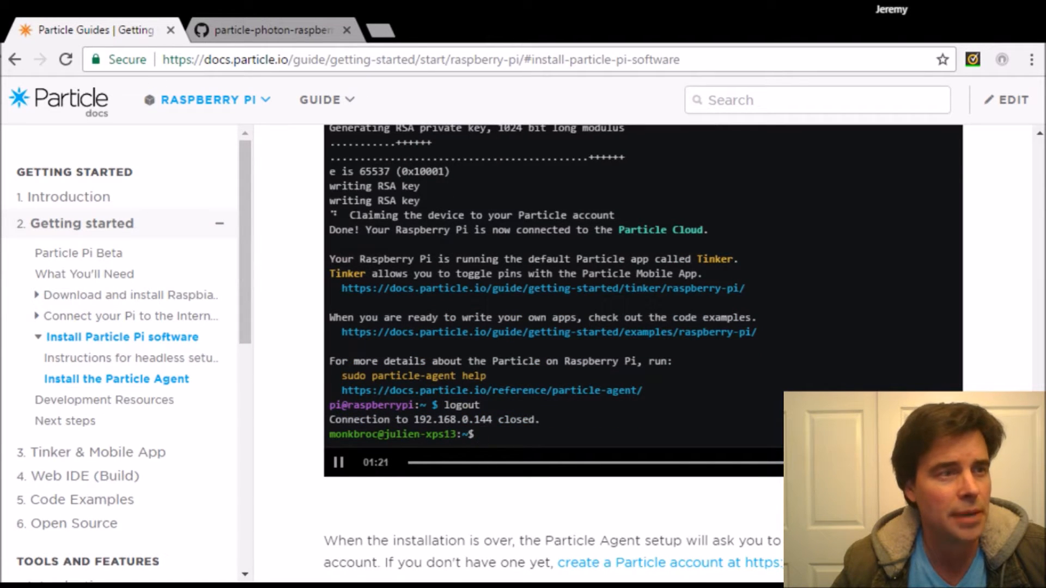
Go back to particle.io, then view the particle-photon-raspberry-pi-iot repository's file list on GitHub
left_click(14, 59)
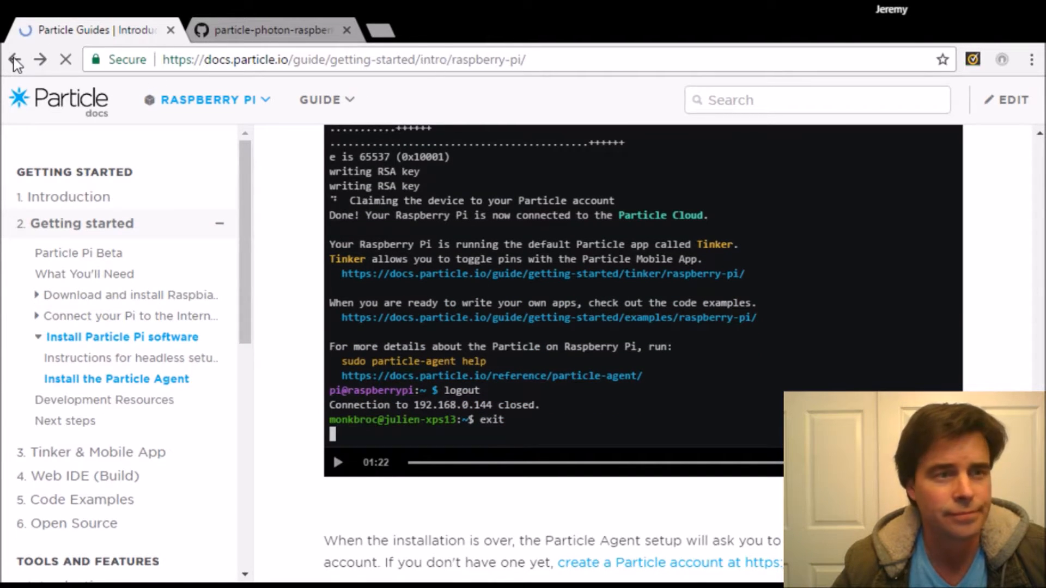
left_click(13, 58)
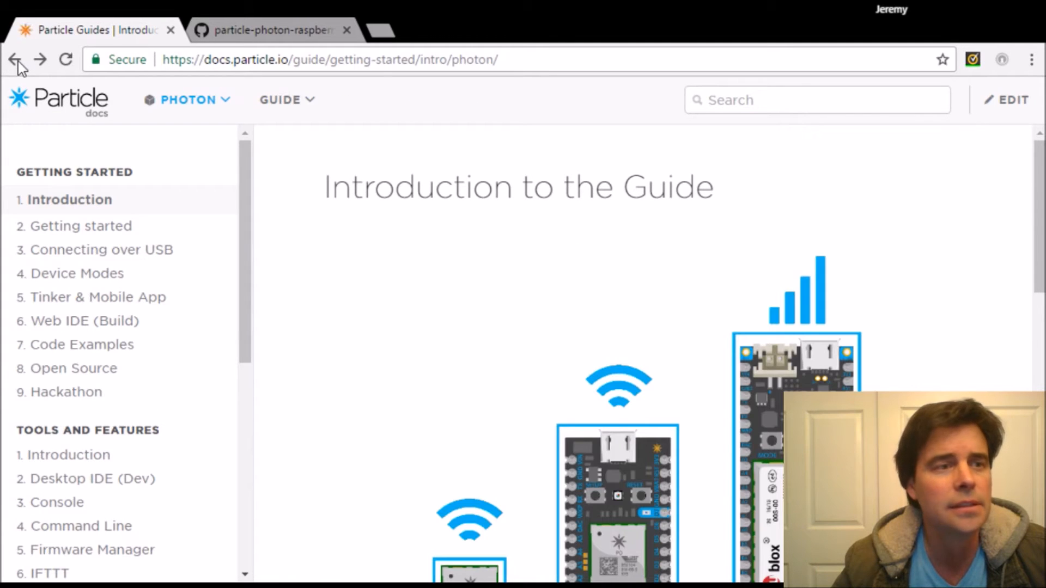
left_click(14, 58)
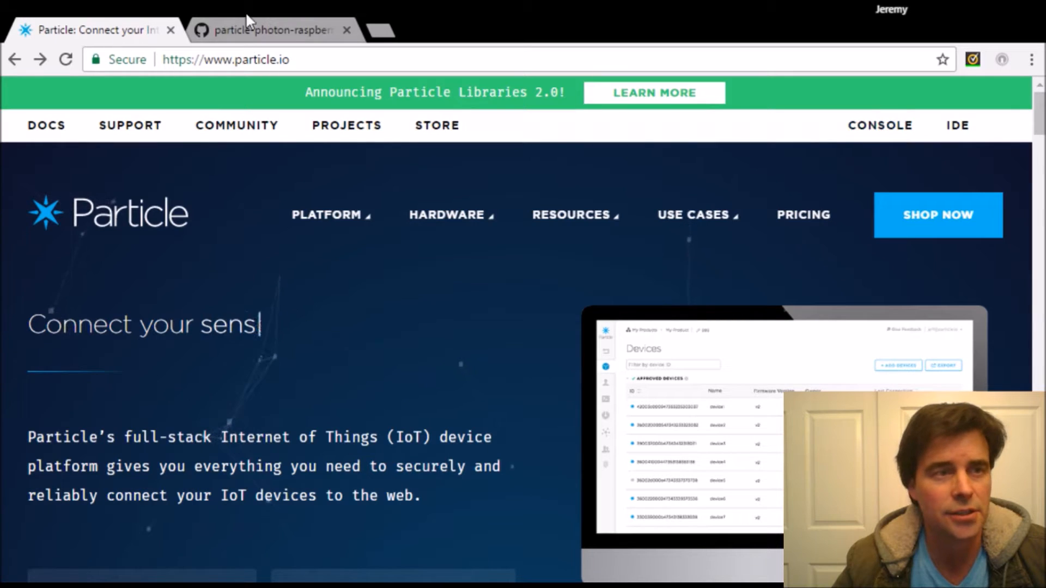
left_click(273, 30)
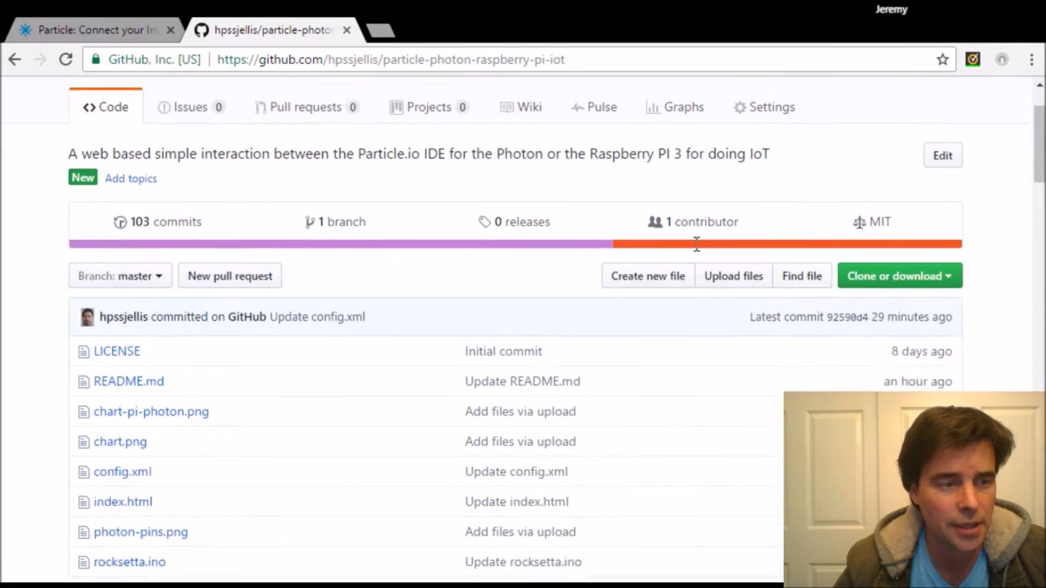
scroll("down", 3)
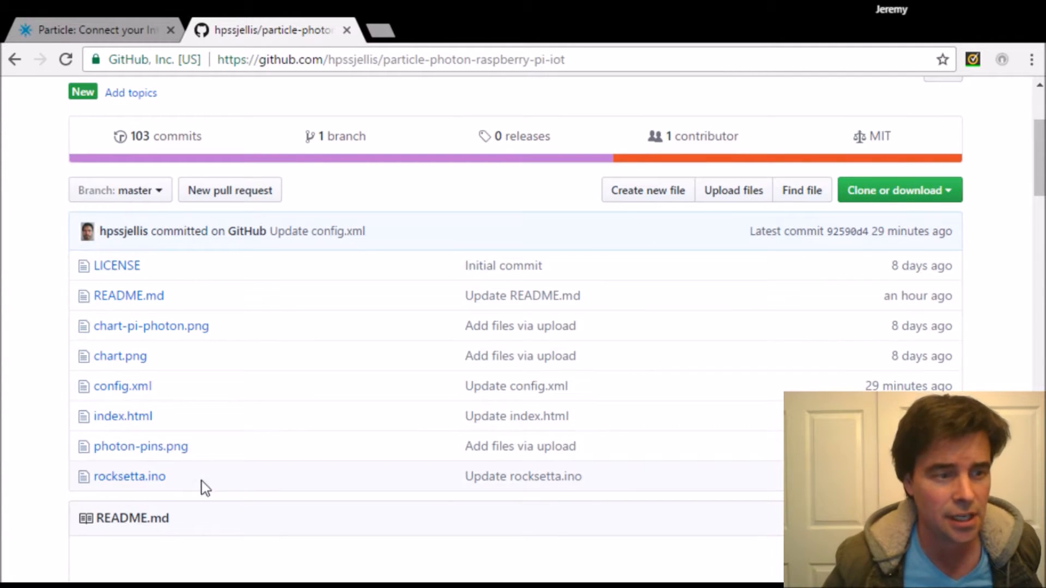
mouse_move(204, 390)
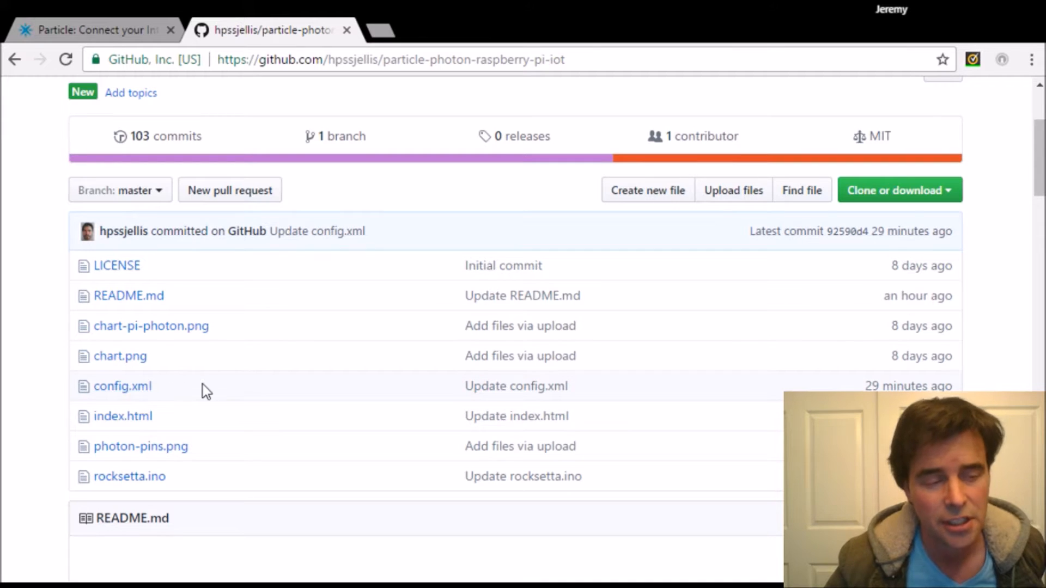
mouse_move(147, 407)
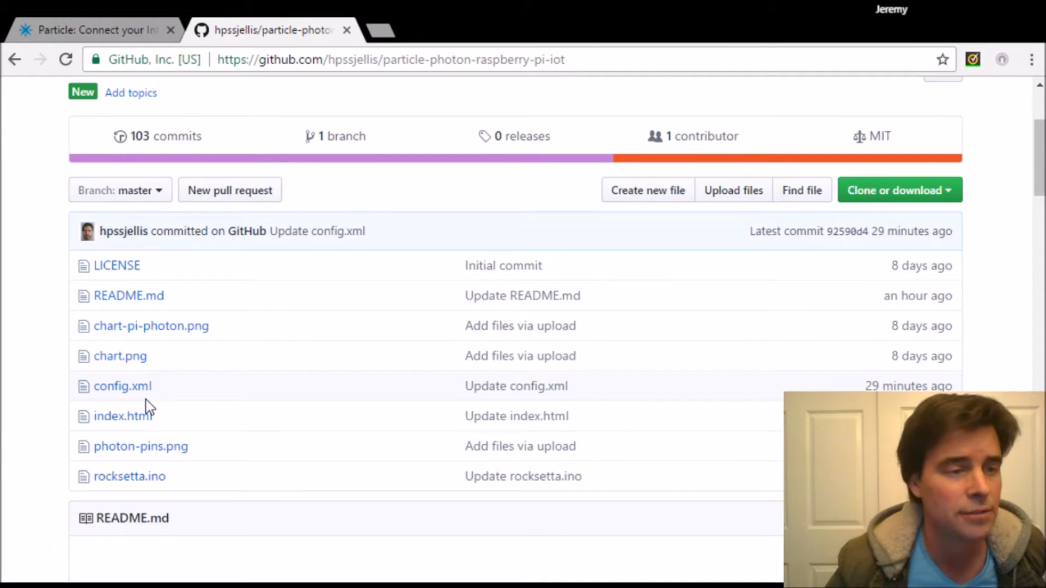
mouse_move(793, 297)
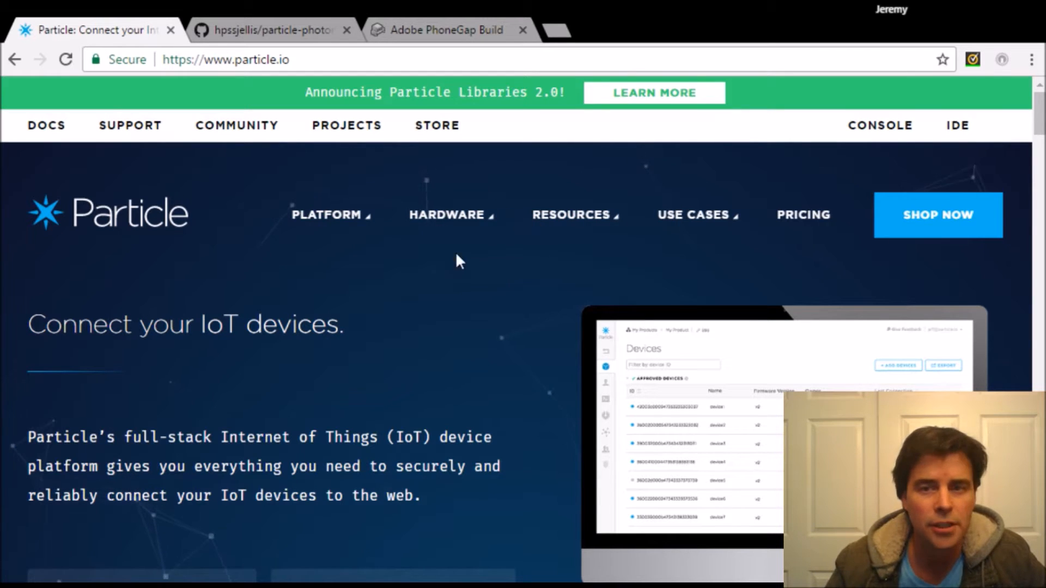
mouse_move(403, 223)
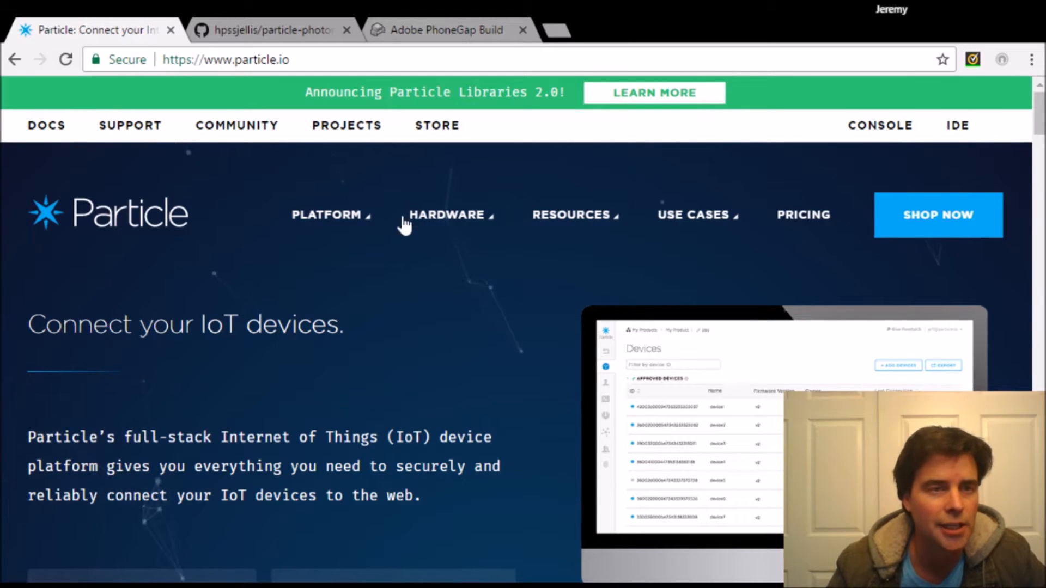
mouse_move(480, 283)
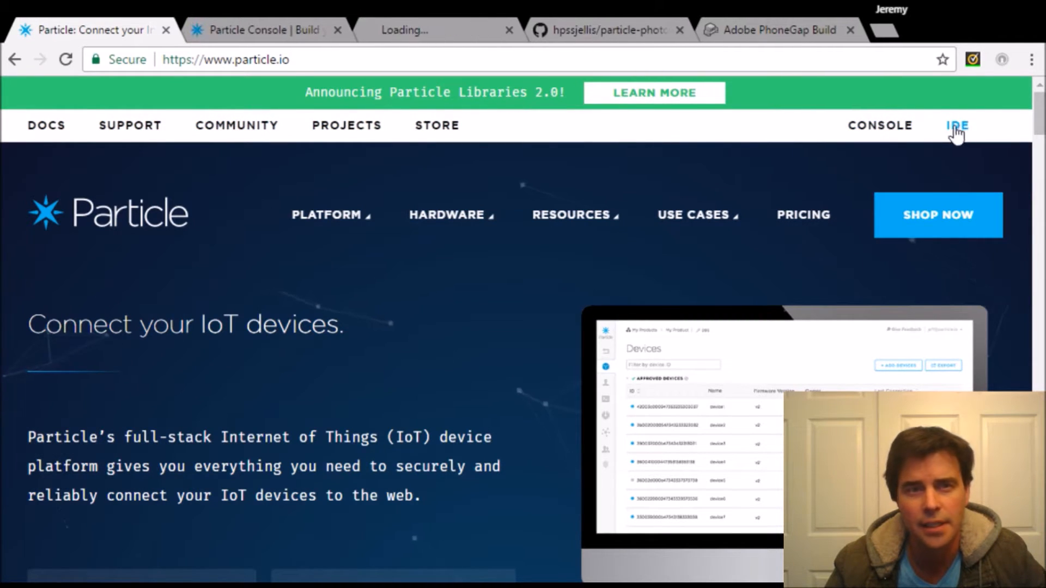
View the Particle Console devices overview, then return to the ROCKSETTA09 code in Particle Build
left_click(261, 29)
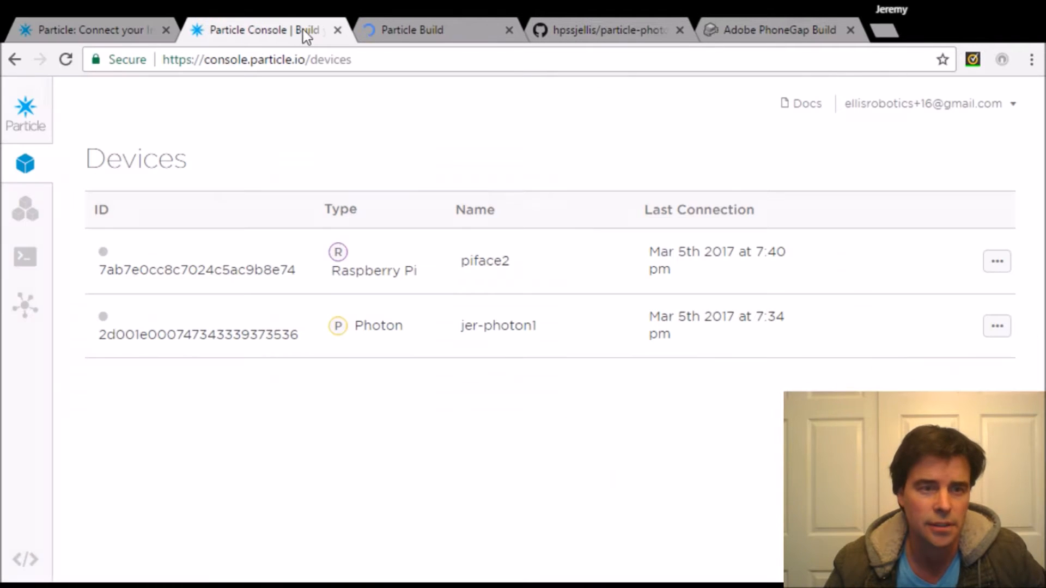
left_click(25, 258)
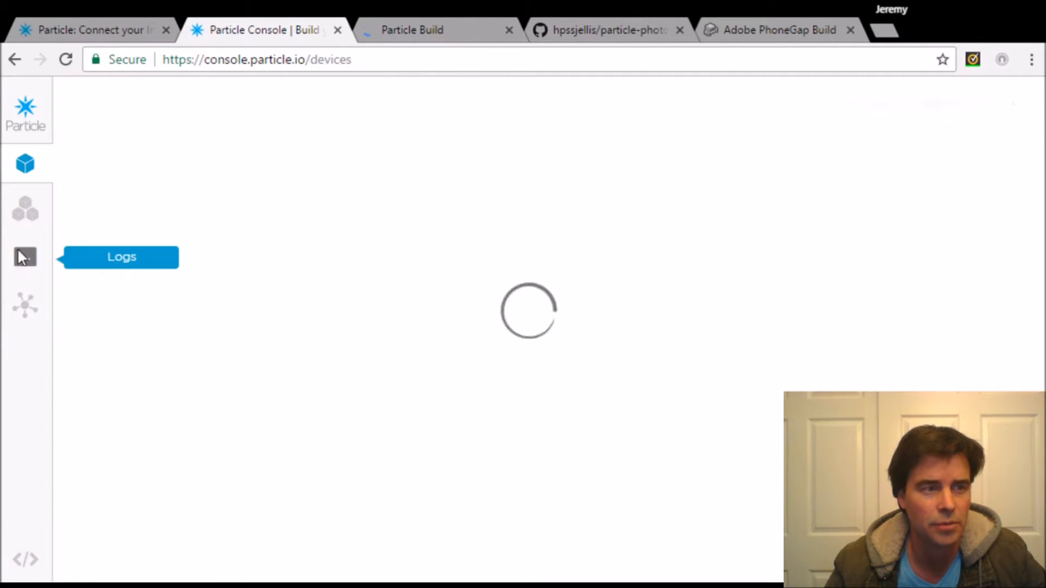
left_click(412, 30)
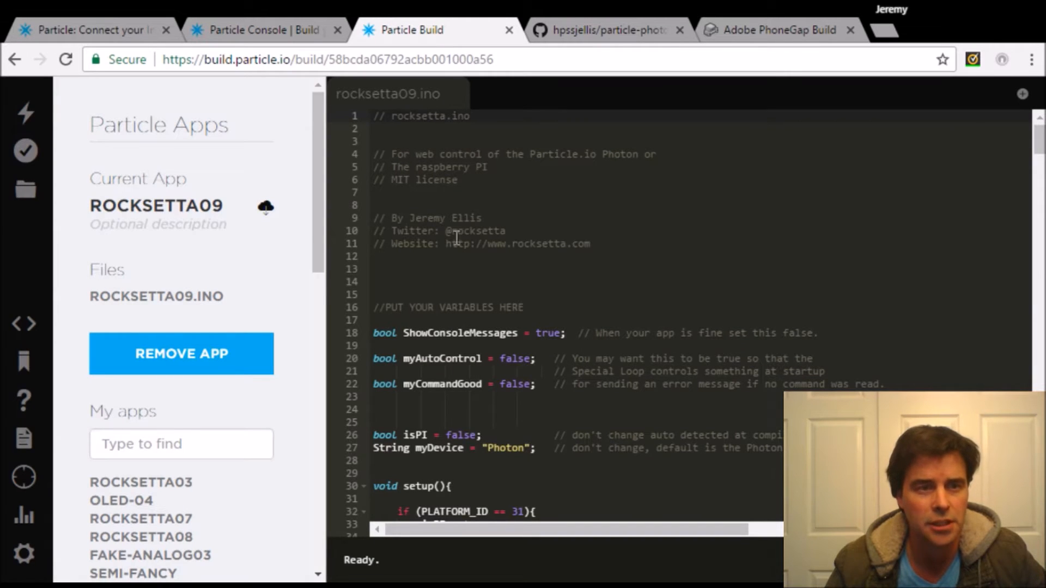
Return to the GitHub repository, dismiss the clone popup and view the README with its webpage link
left_click(607, 29)
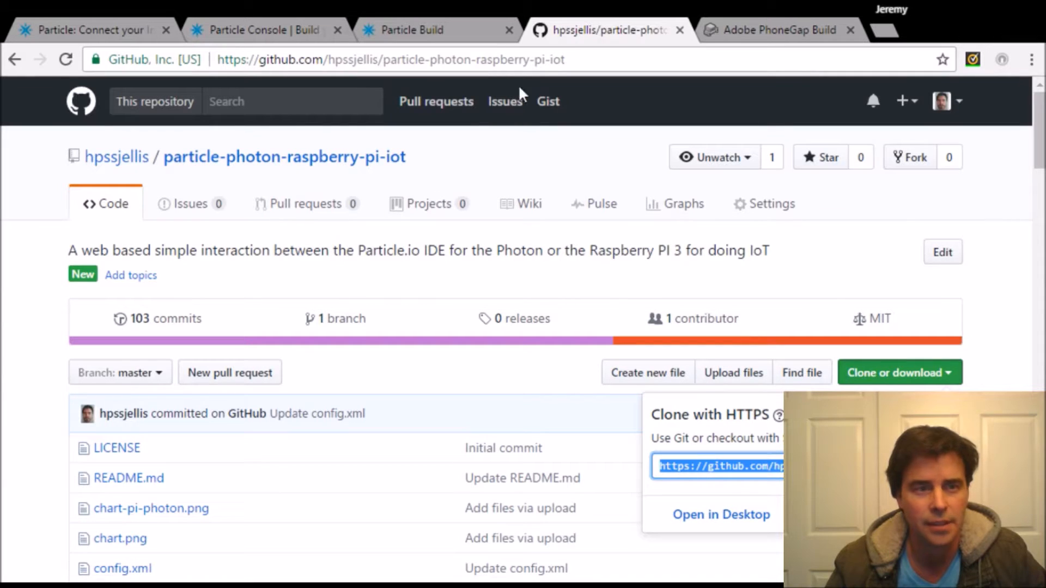
left_click(391, 59)
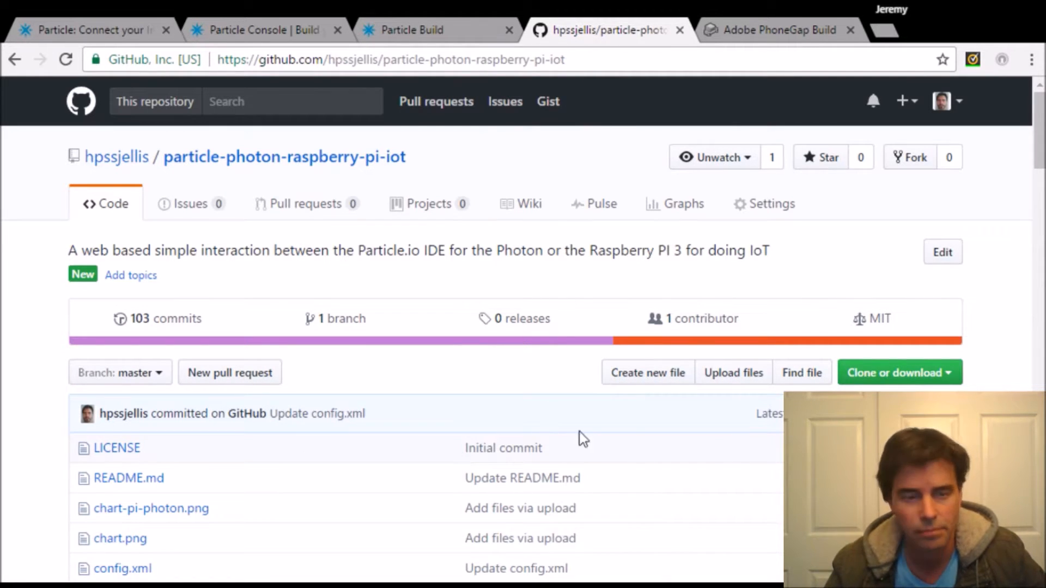
scroll("down", 3)
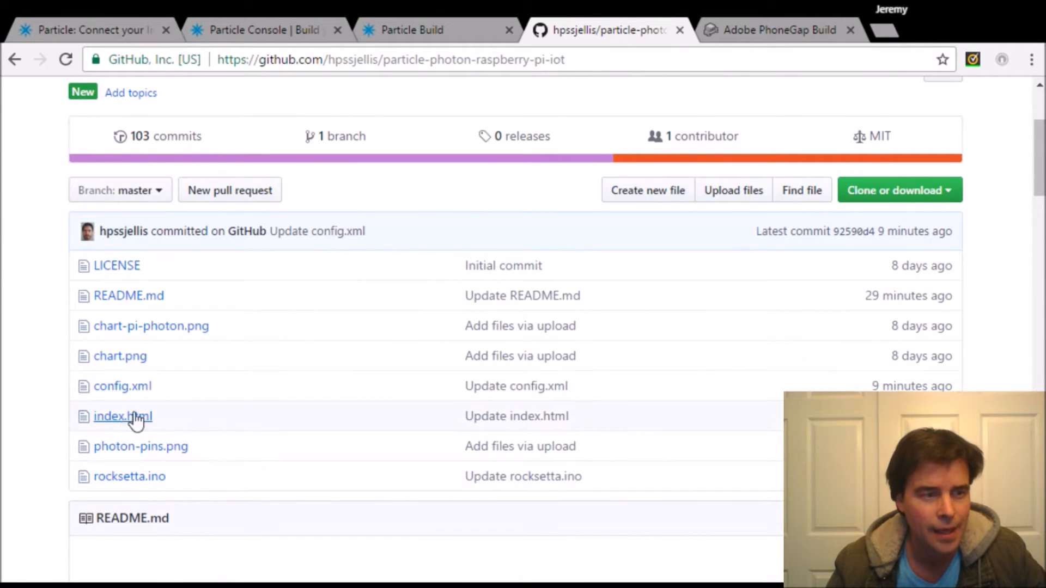
mouse_move(130, 476)
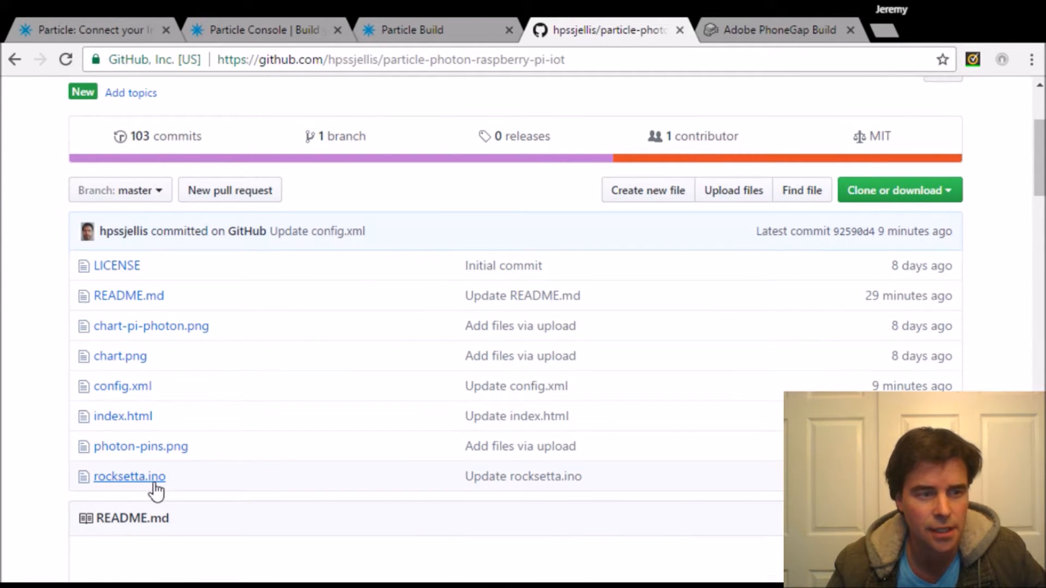
mouse_move(123, 415)
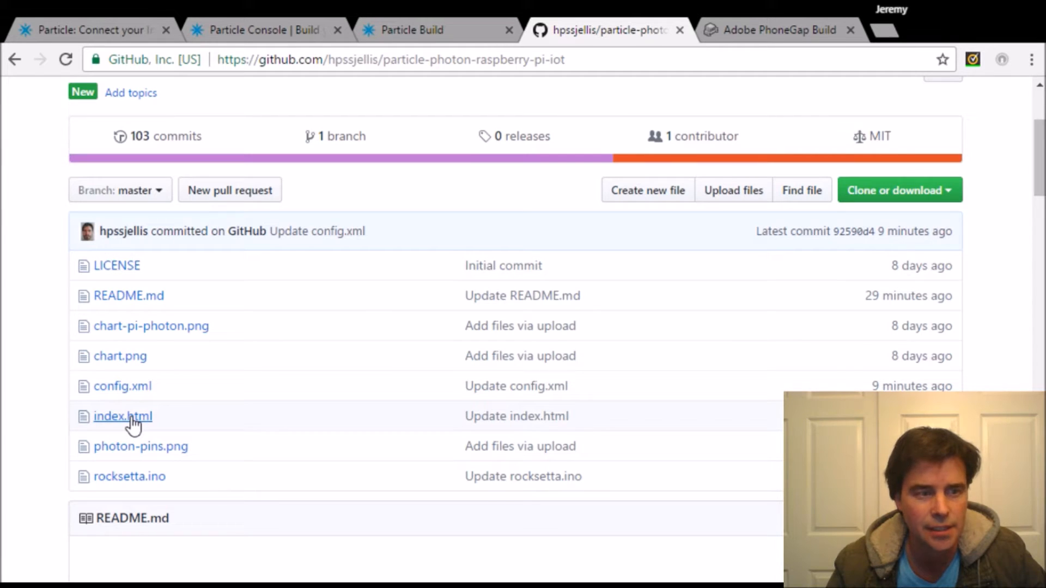
mouse_move(111, 515)
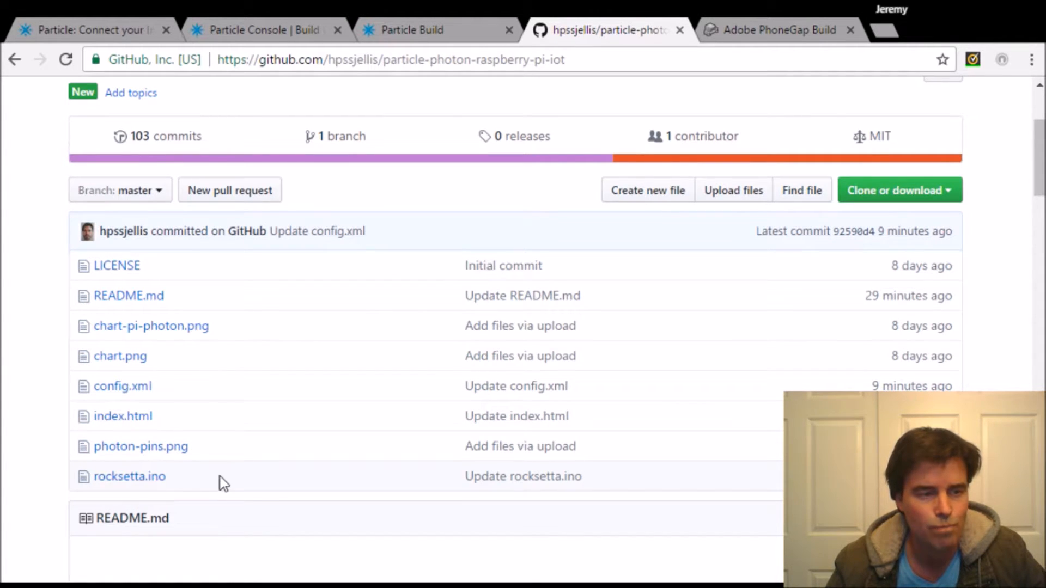
scroll("down", 3)
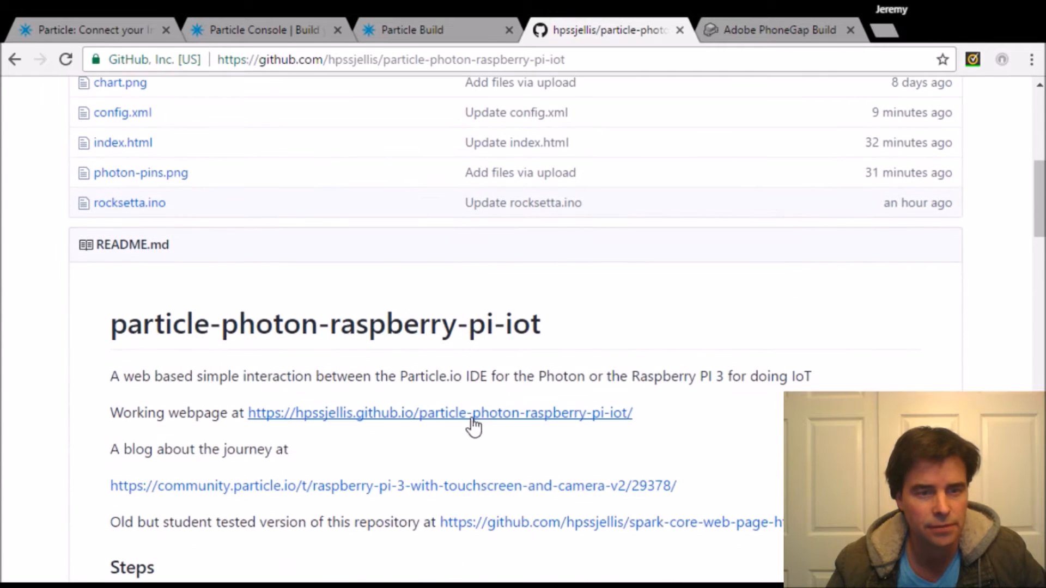
mouse_move(459, 403)
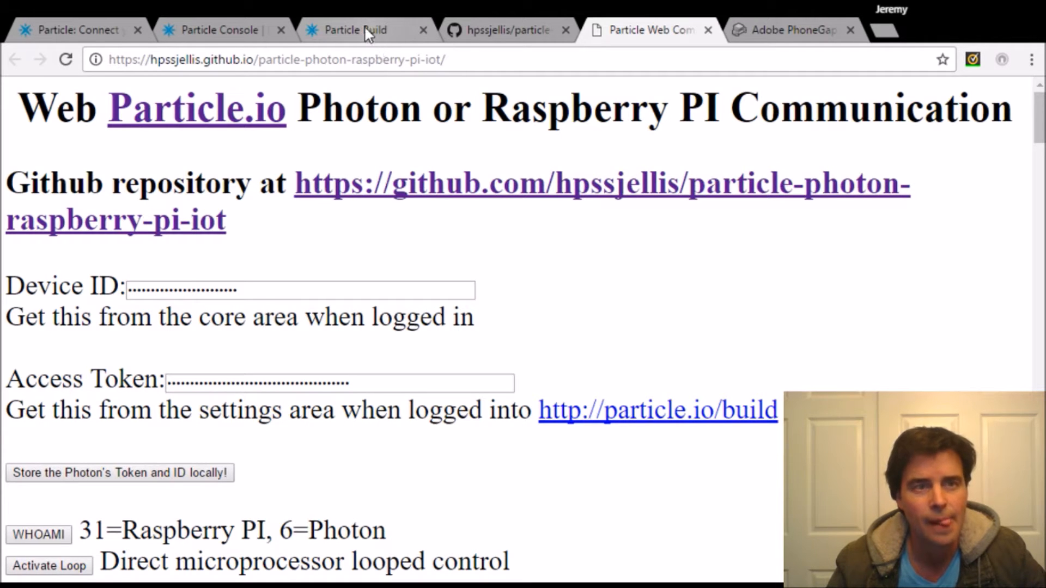
Review the ROCKSETTA09 code in Particle Build and flash it to the device
left_click(360, 30)
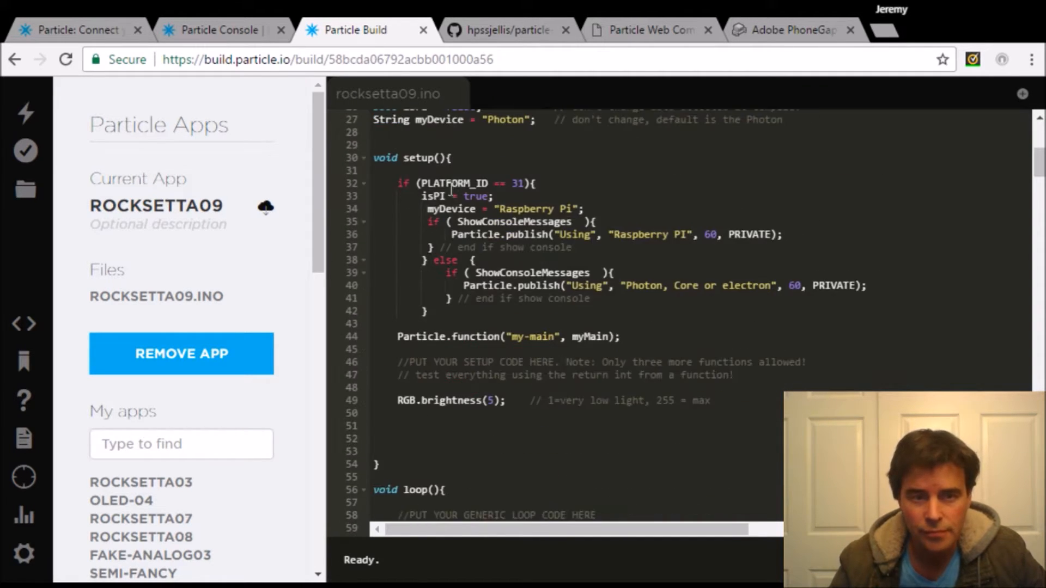
scroll("down", 3)
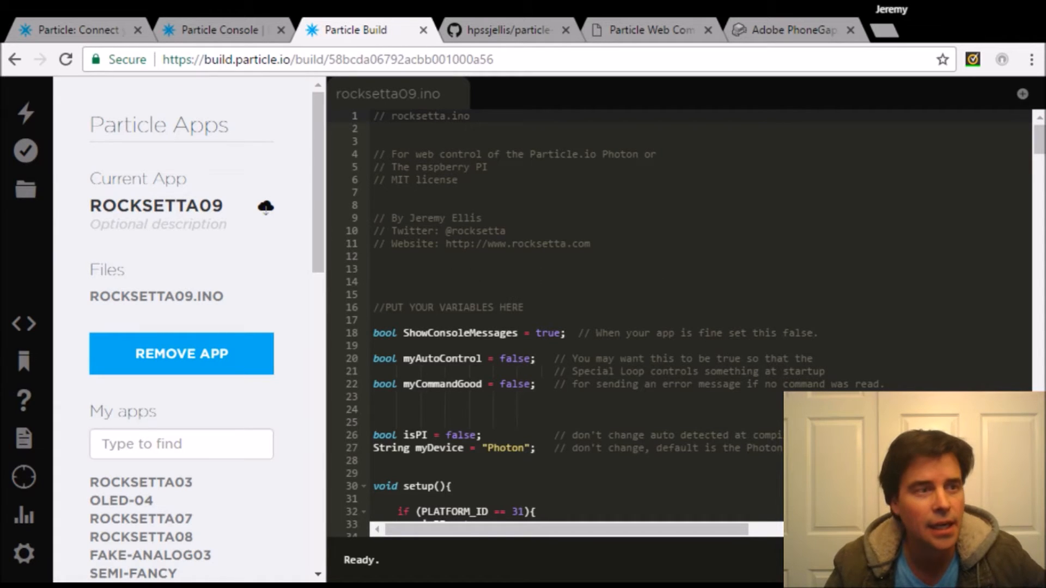
mouse_move(25, 112)
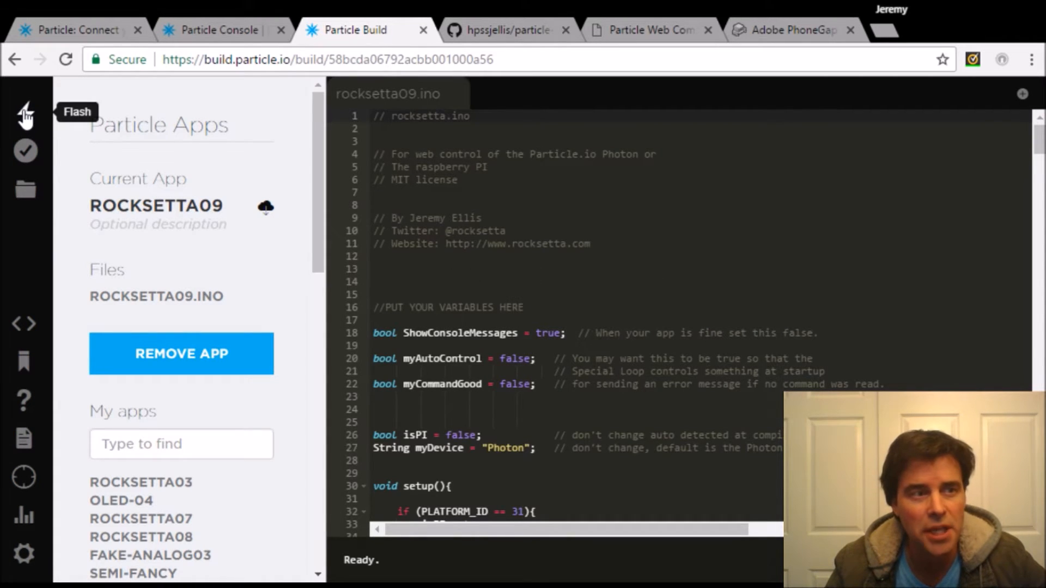
left_click(25, 112)
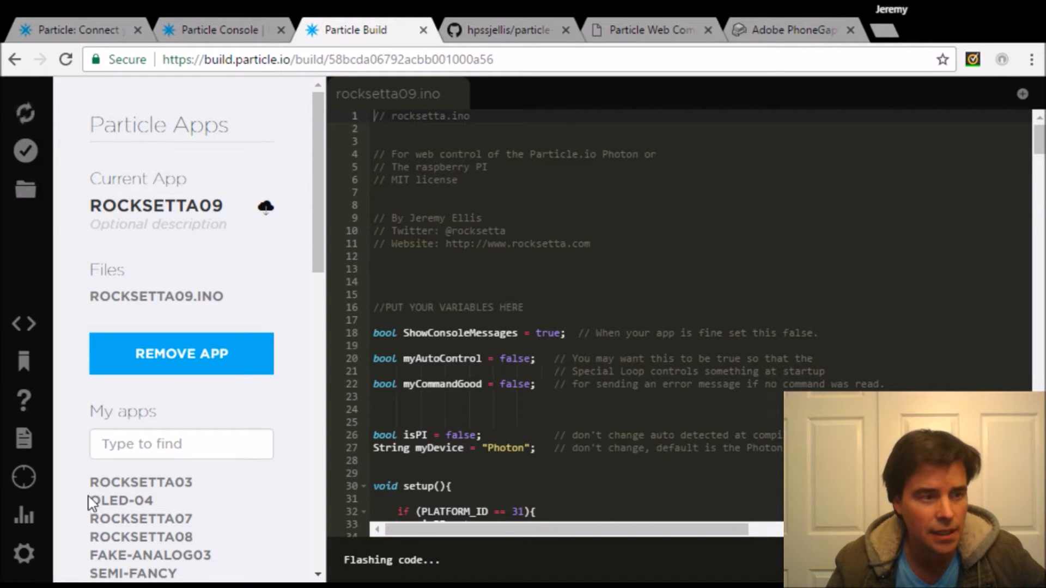
mouse_move(24, 478)
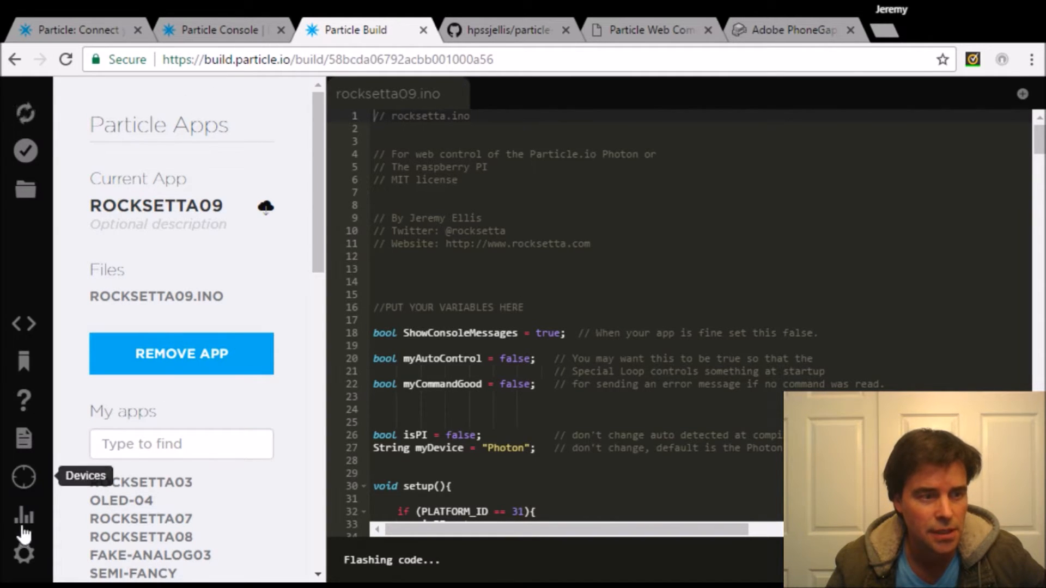
mouse_move(23, 552)
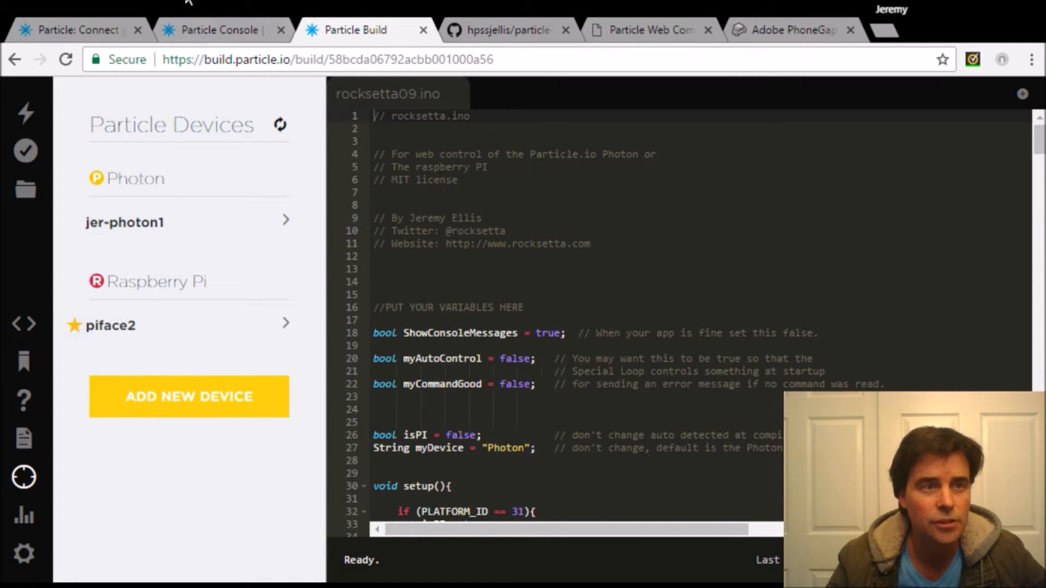
Check the Particle Console logs for the successful flash, then return to the GitHub repository
left_click(224, 29)
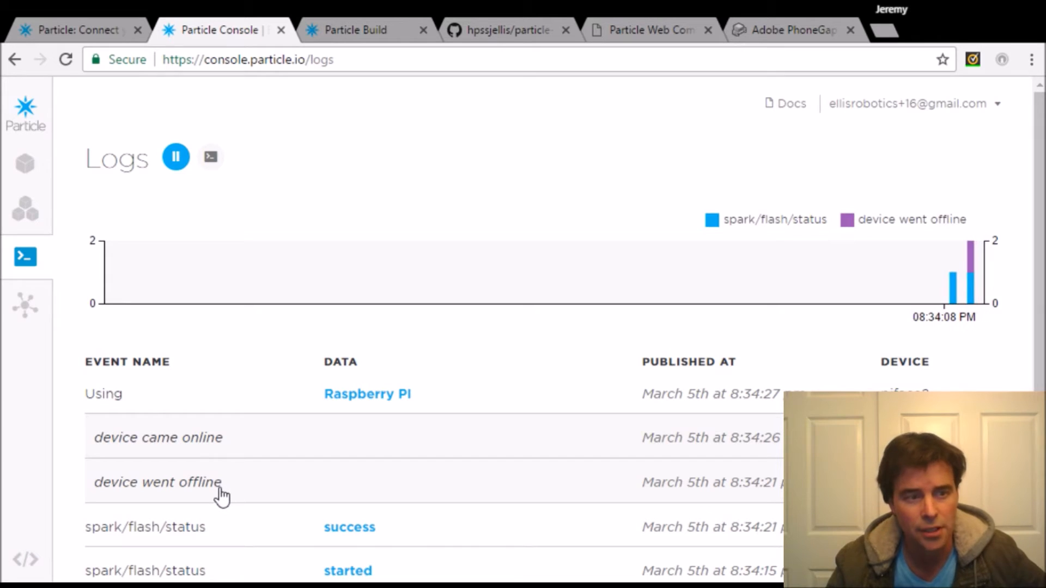
mouse_move(410, 534)
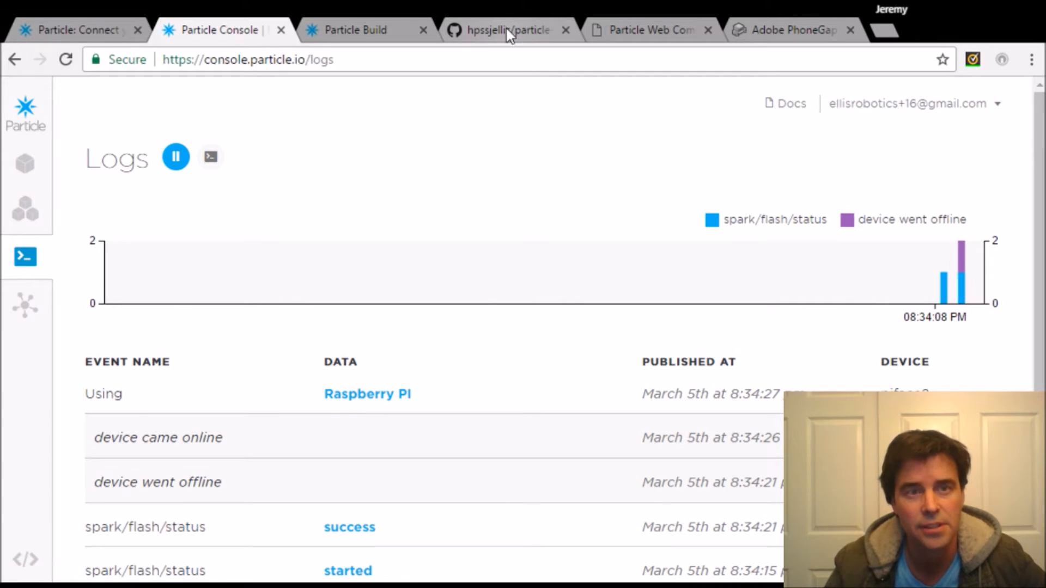
left_click(507, 29)
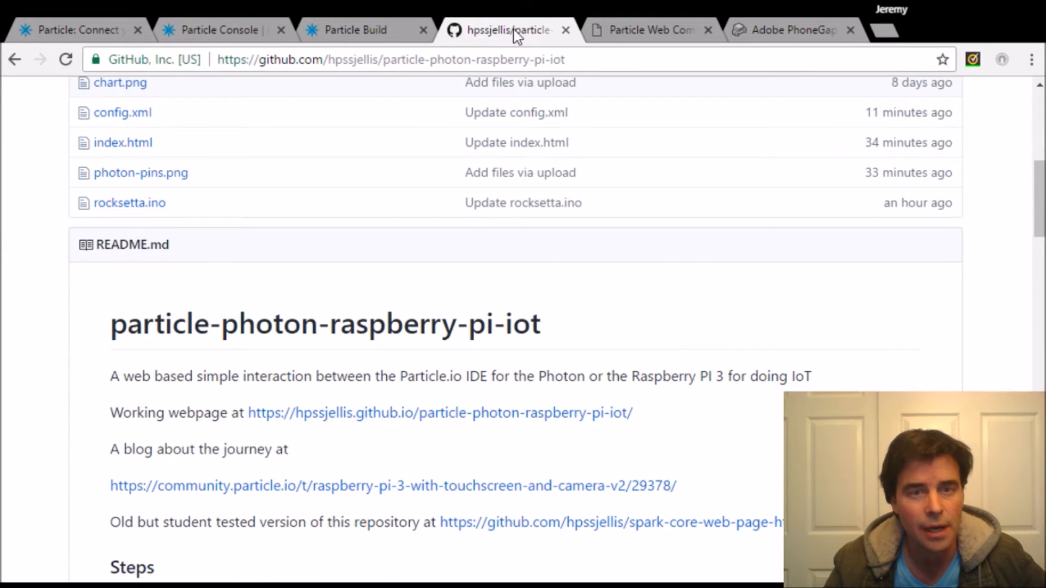
On the web communication page, confirm the device ID and token and run WHOAMI, returning 31 (Raspberry Pi)
left_click(647, 30)
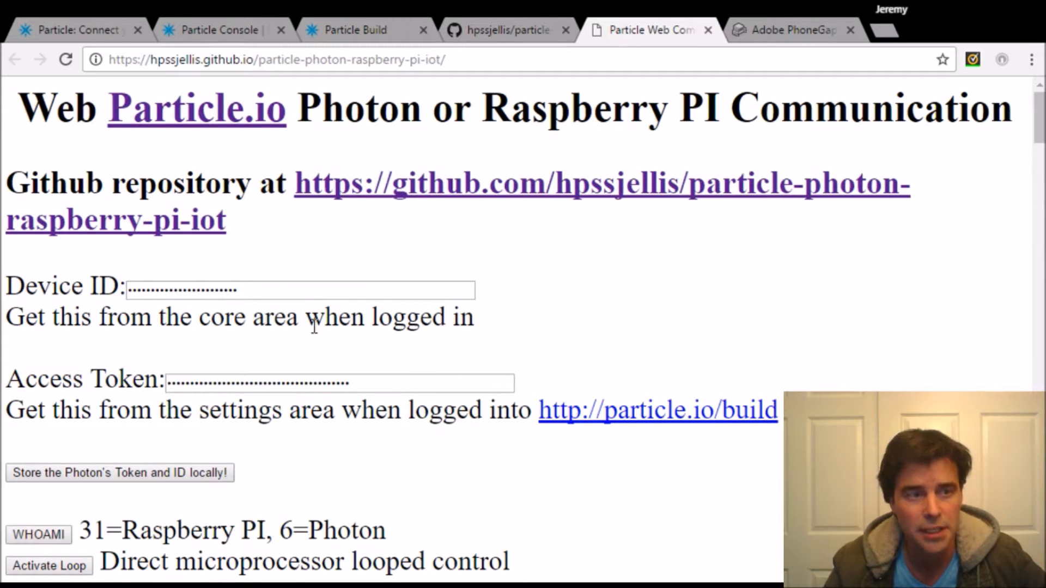
triple_click(301, 290)
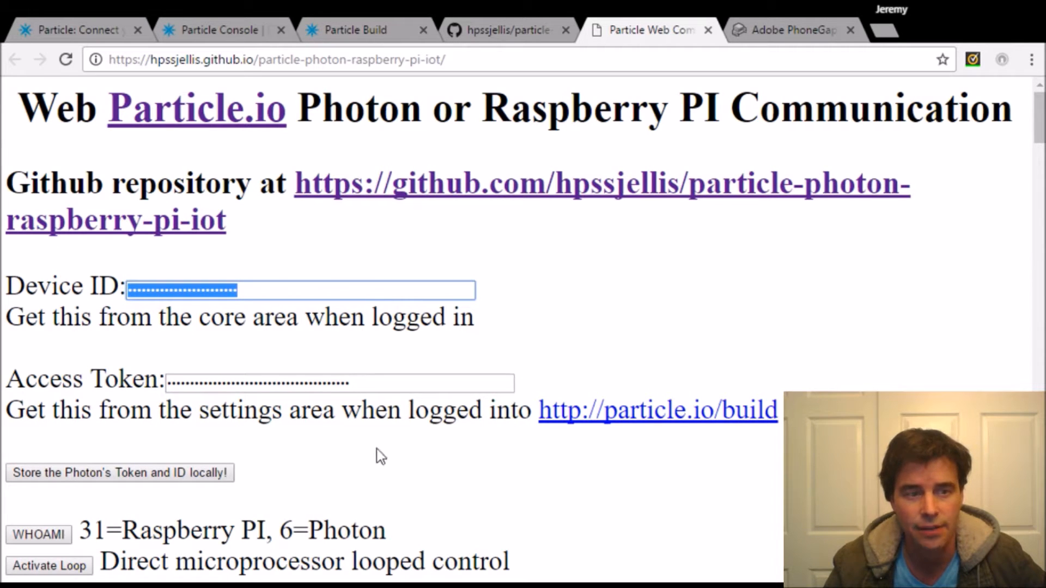
left_click(338, 382)
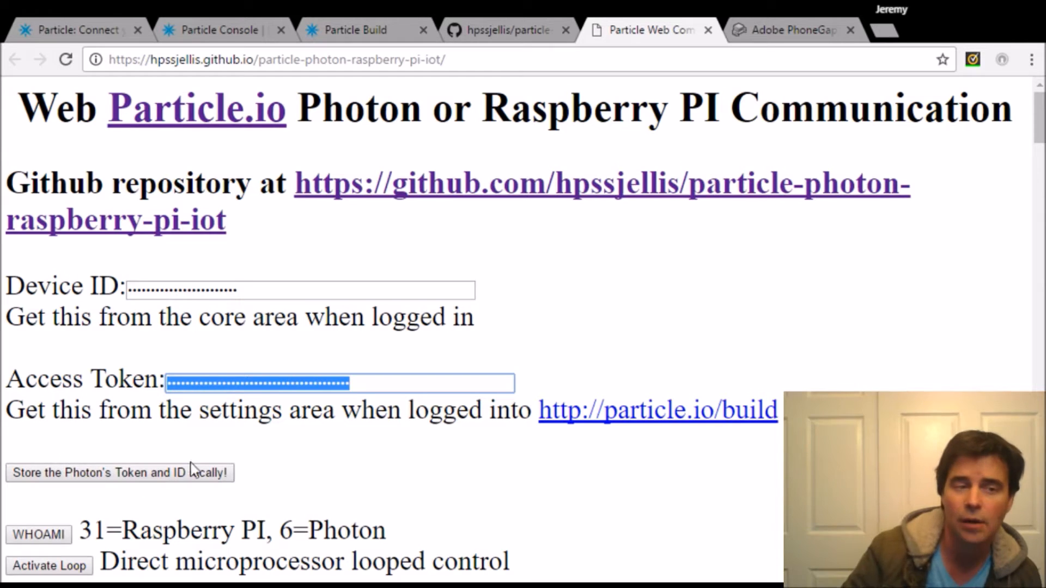
mouse_move(497, 390)
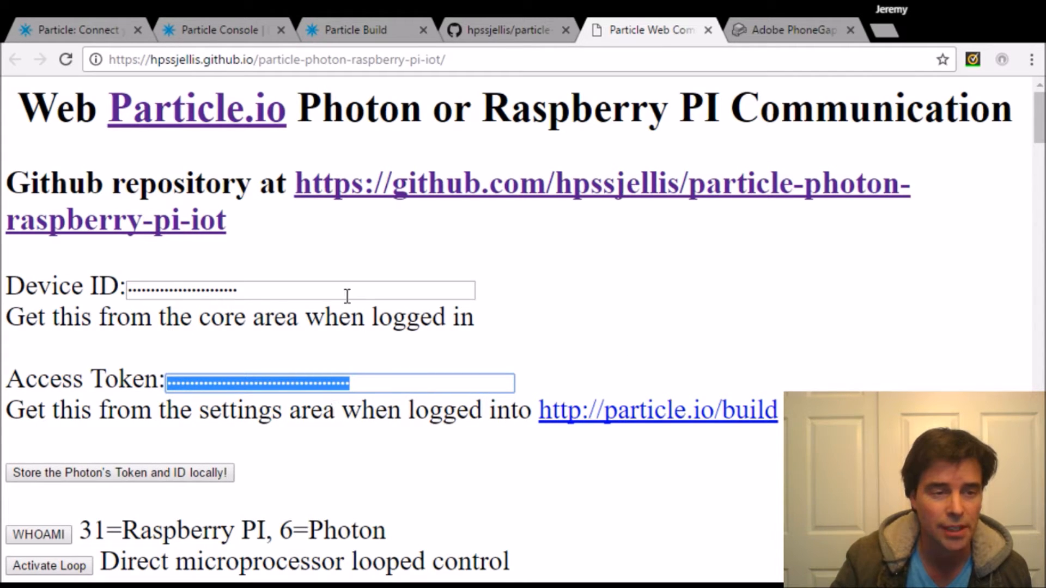
scroll("down", 3)
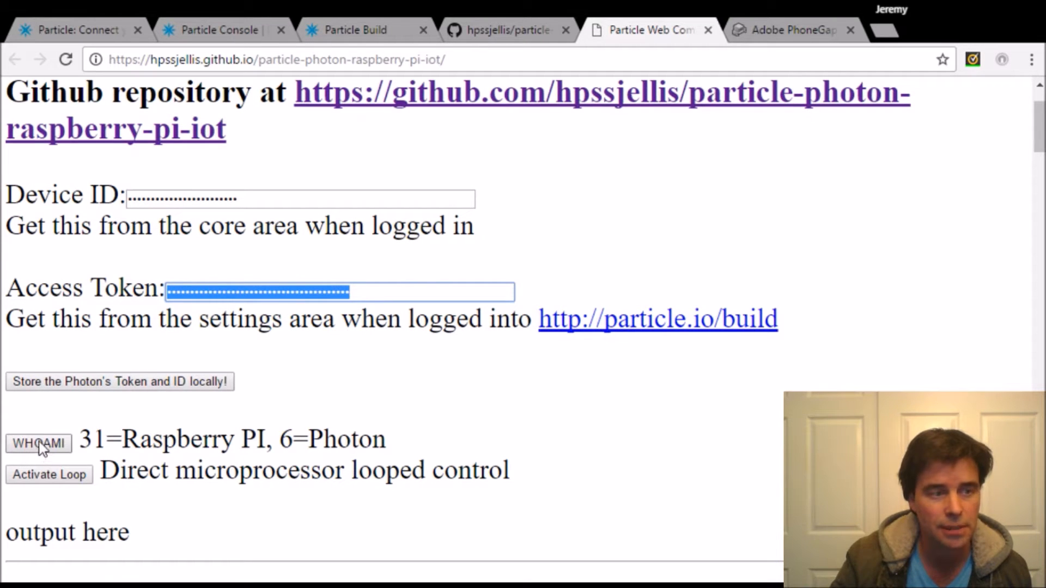
left_click(39, 444)
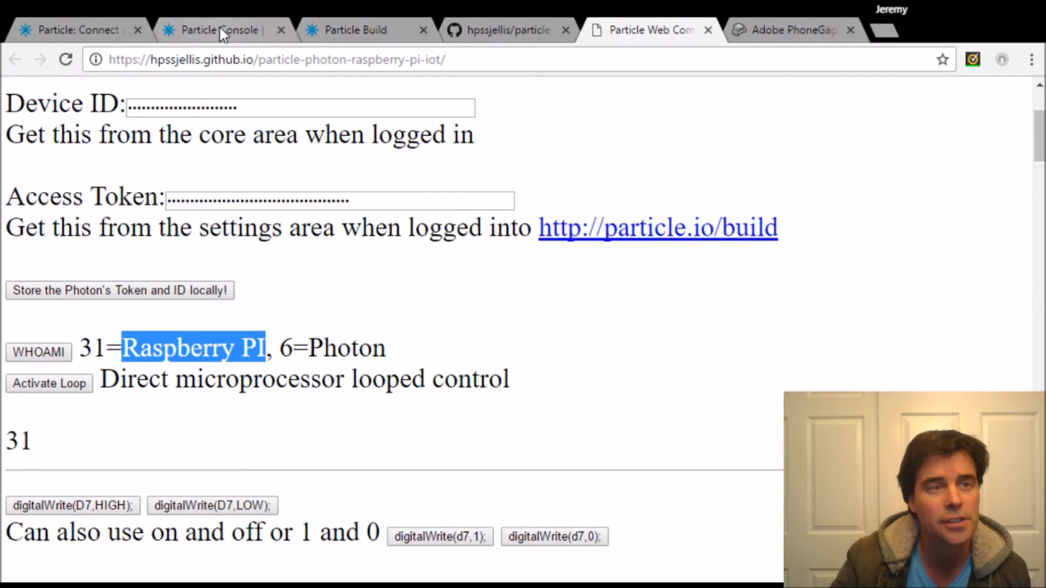
Write pin D7 HIGH on the Raspberry Pi and confirm the write in the console logs
left_click(217, 29)
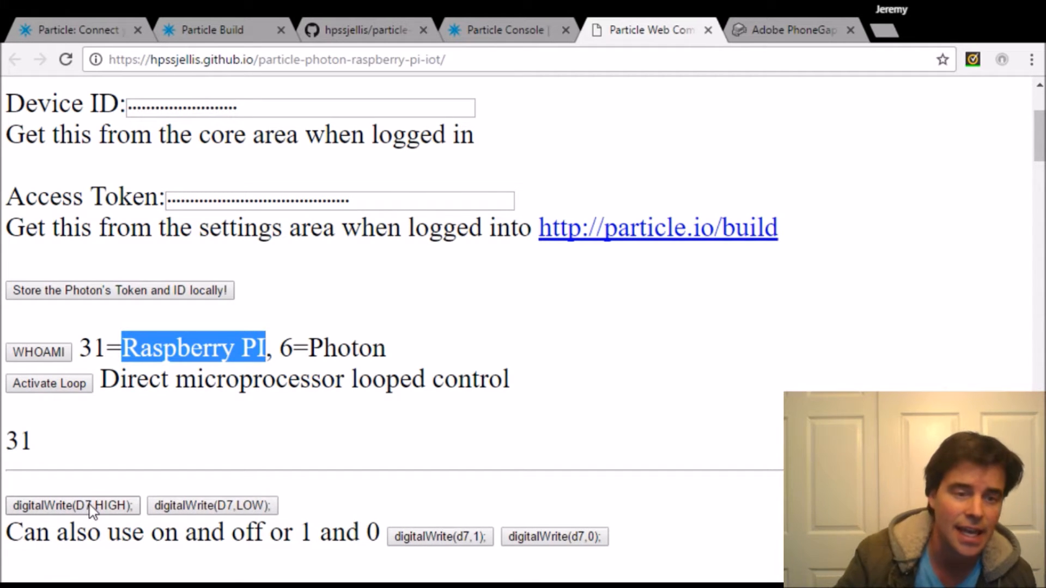
left_click(73, 505)
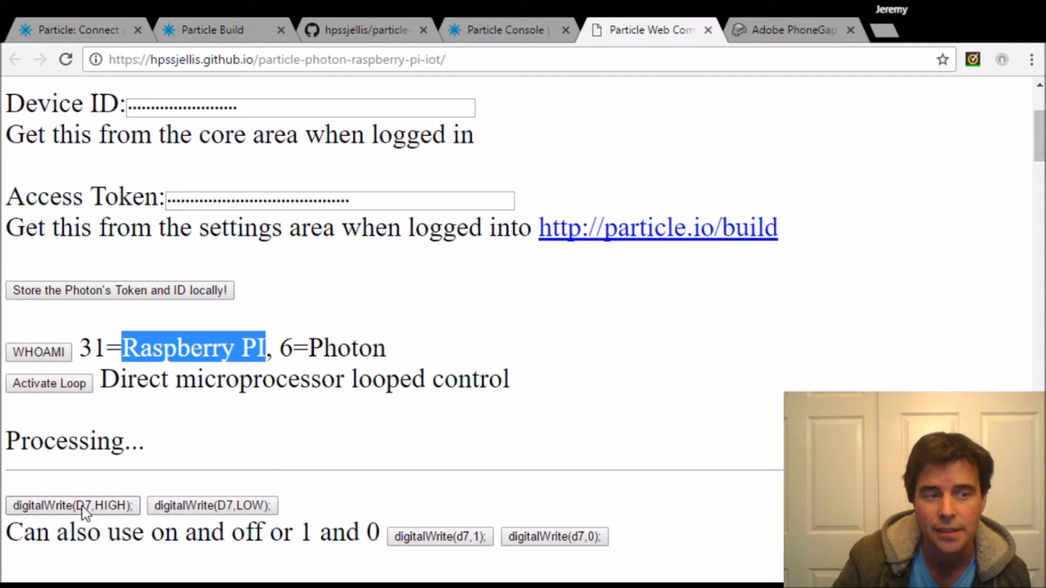
left_click(72, 504)
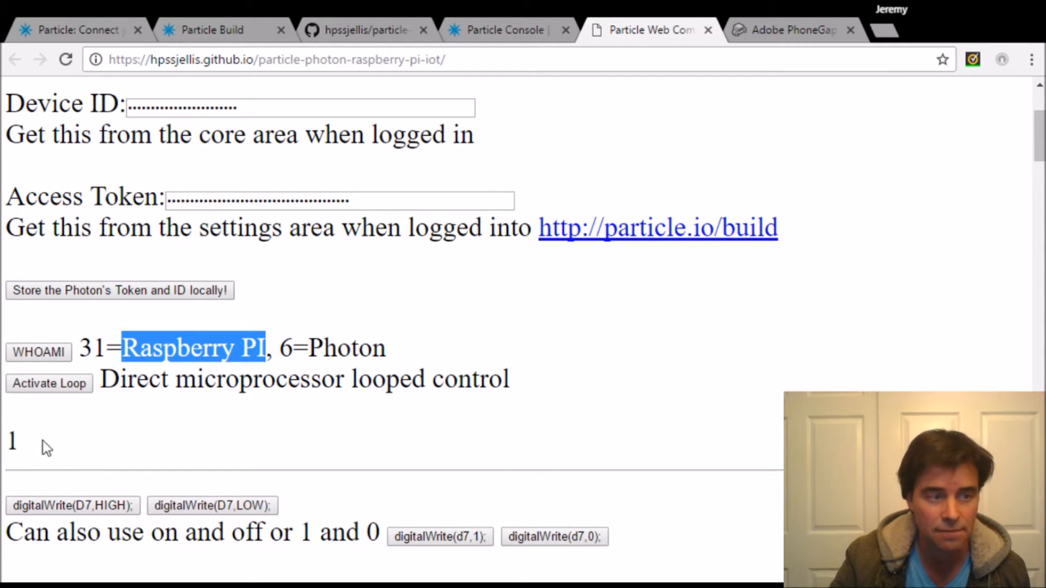
left_click(503, 29)
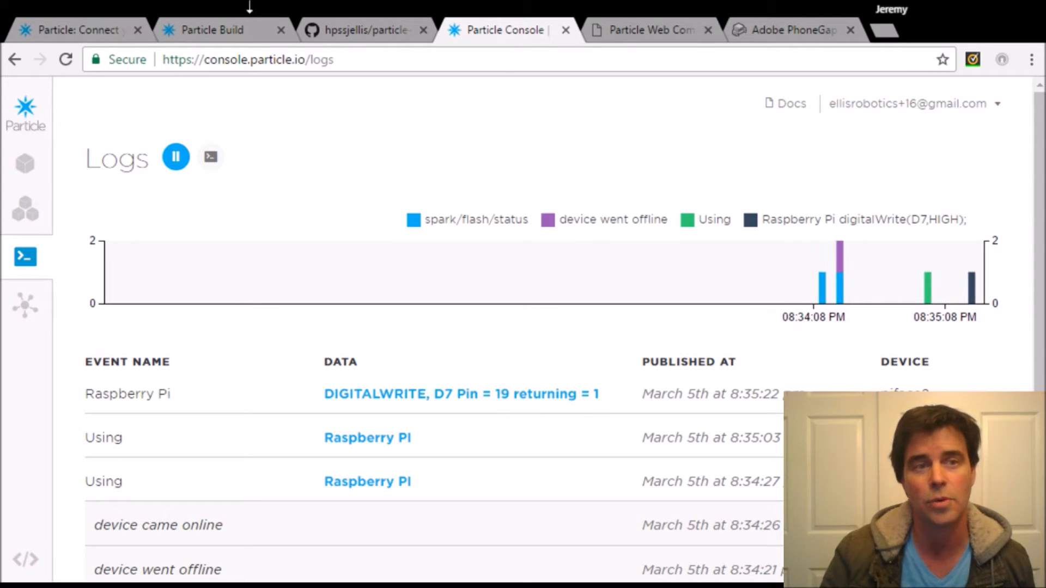
Write pin D7 LOW from the web page and confirm it in the console logs
left_click(643, 29)
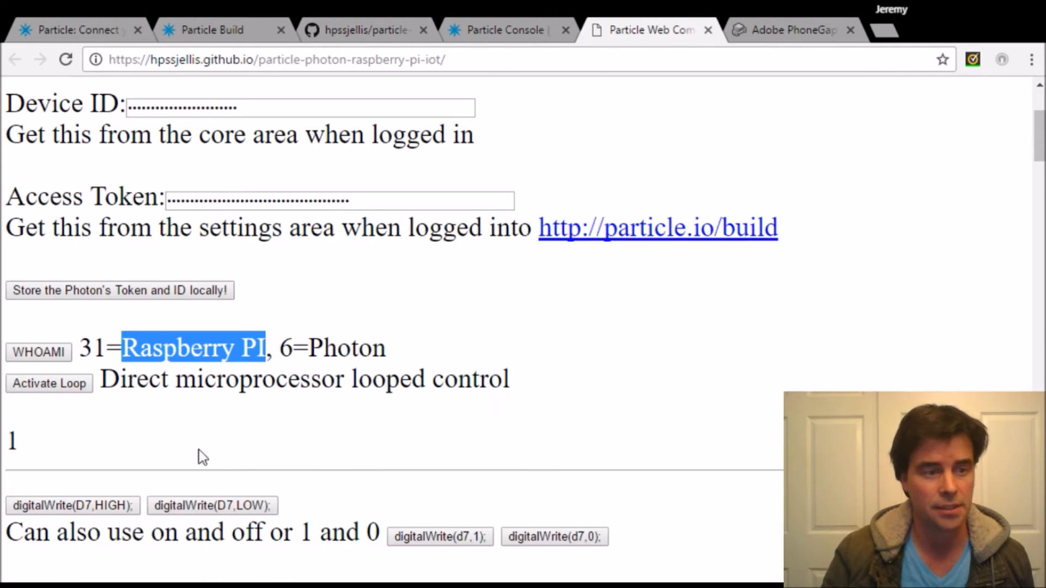
scroll("down", 3)
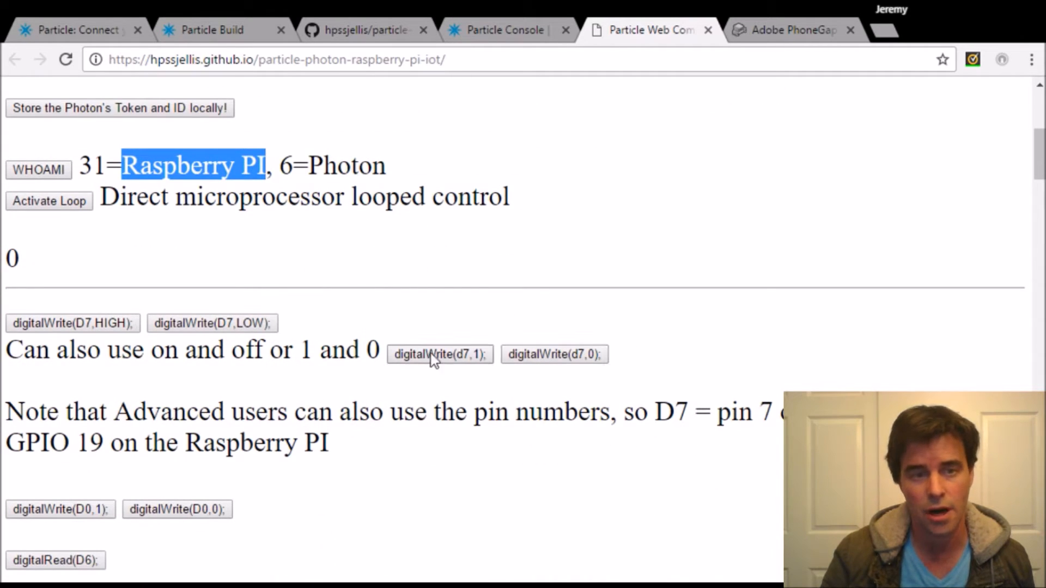
left_click(503, 29)
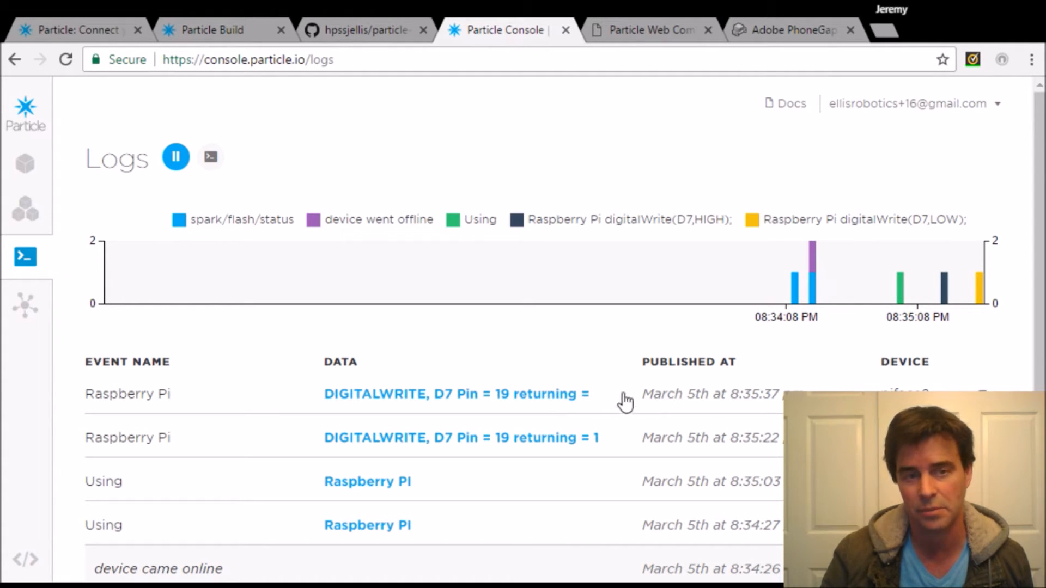
left_click(647, 29)
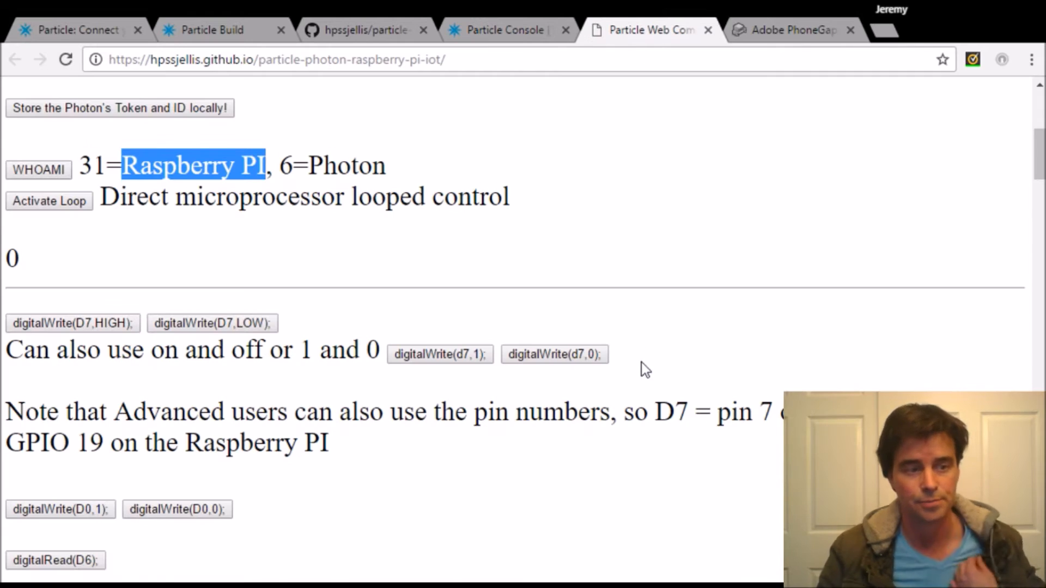
Scroll to the D0 write, D6 read and A0/A4 analog functions, with the result reading 0
scroll("down", 3)
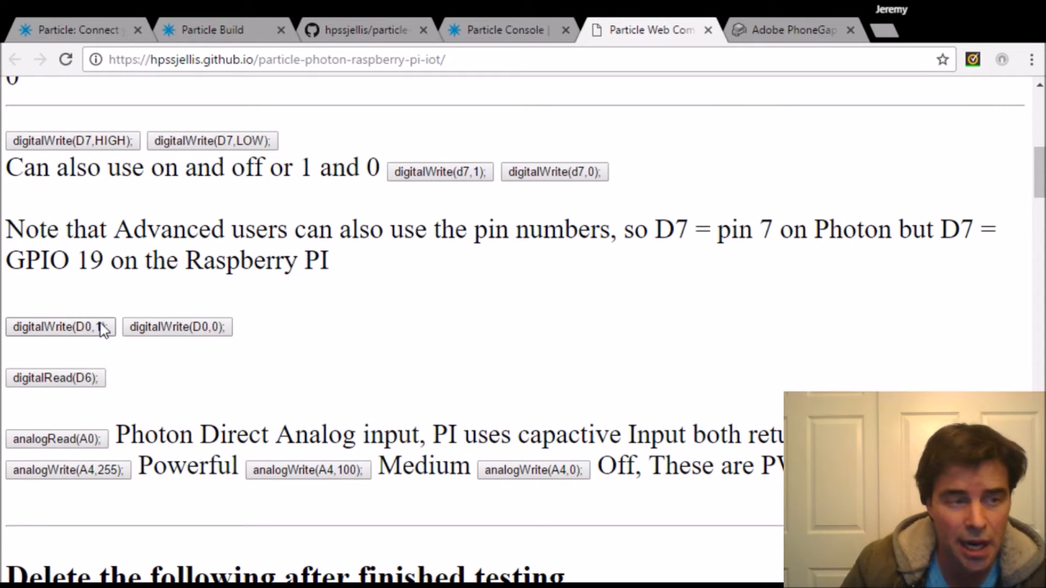
mouse_move(60, 387)
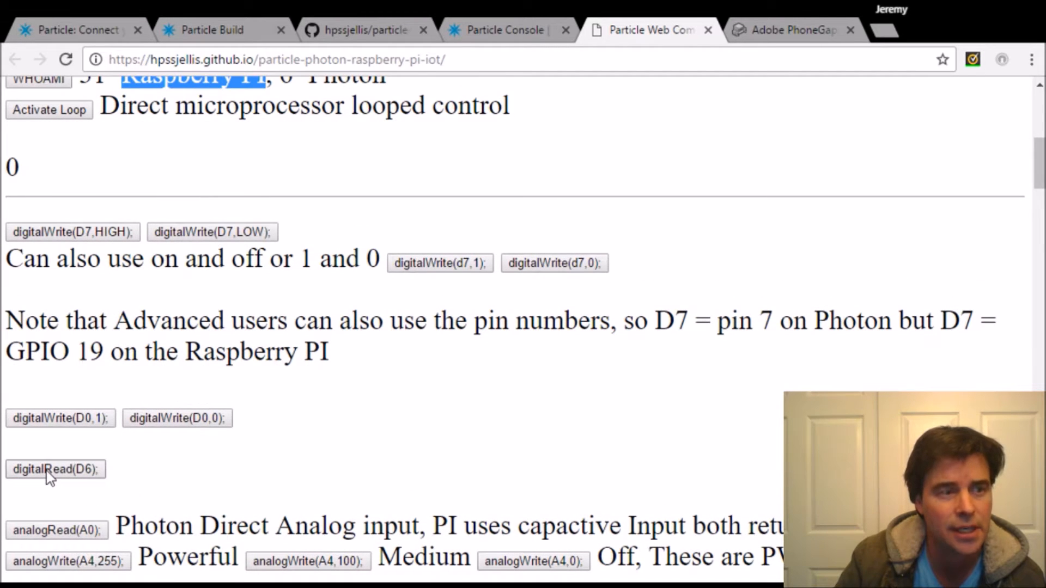
scroll("down", 3)
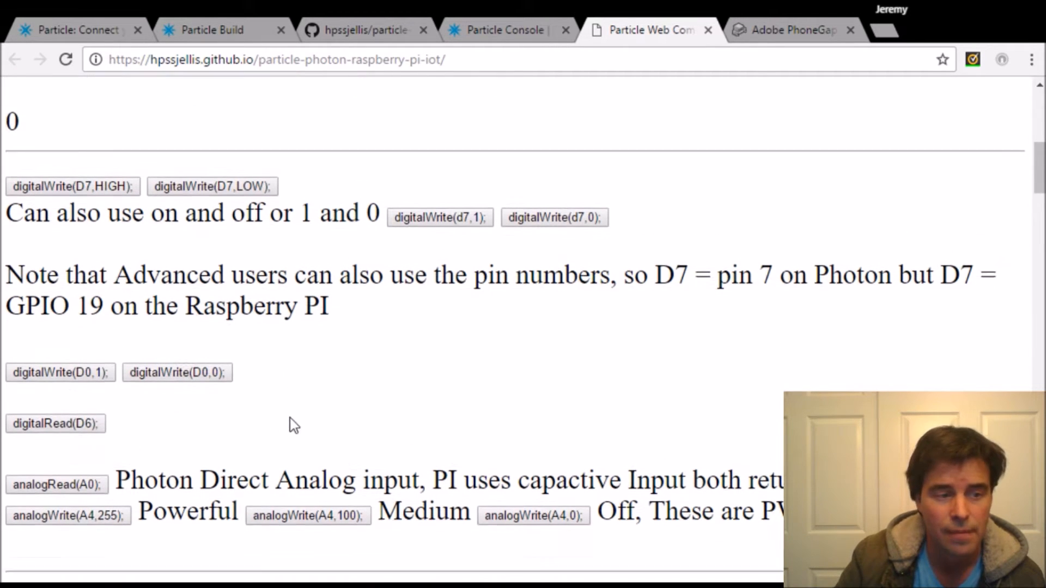
Scroll to the analogRead(A0) and analogWrite(A4,…) buttons and read the result value
scroll("down", 3)
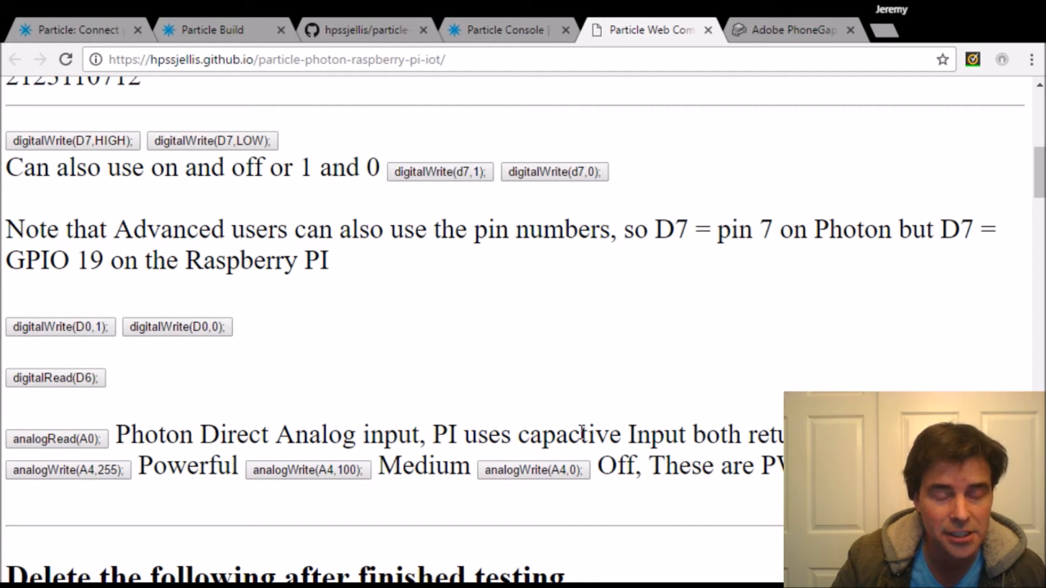
mouse_move(547, 440)
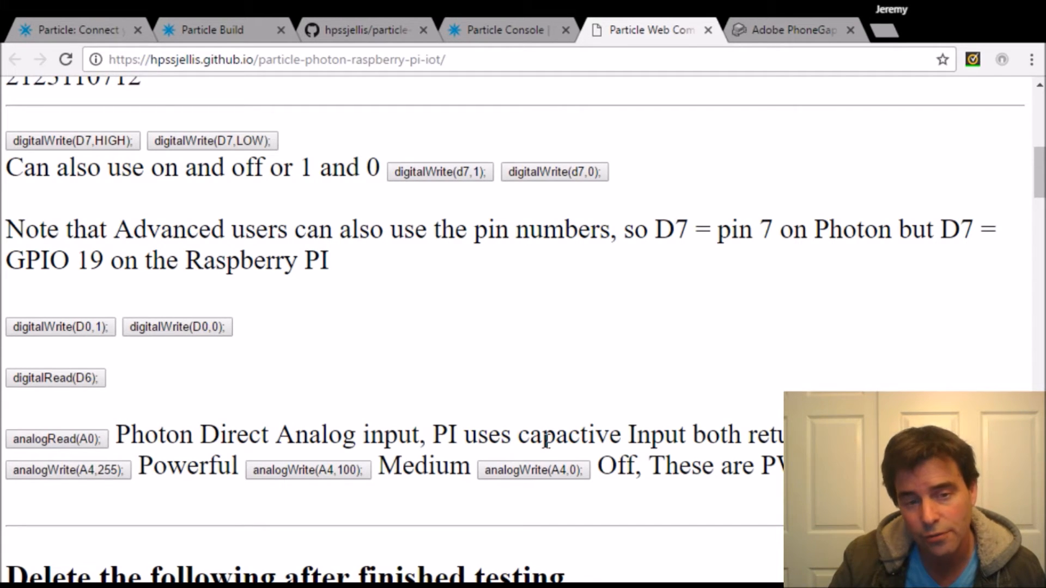
mouse_move(601, 437)
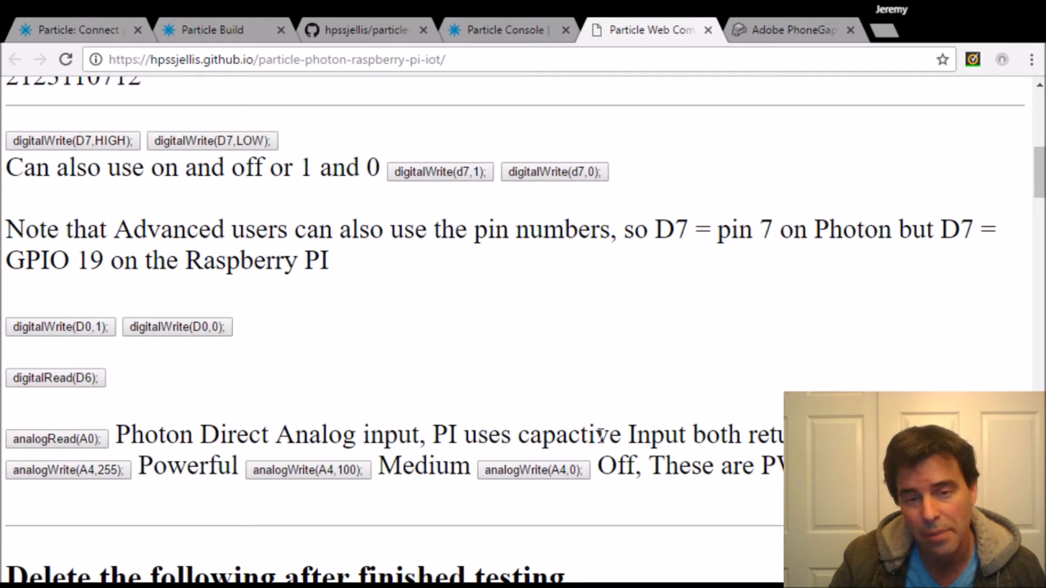
mouse_move(672, 421)
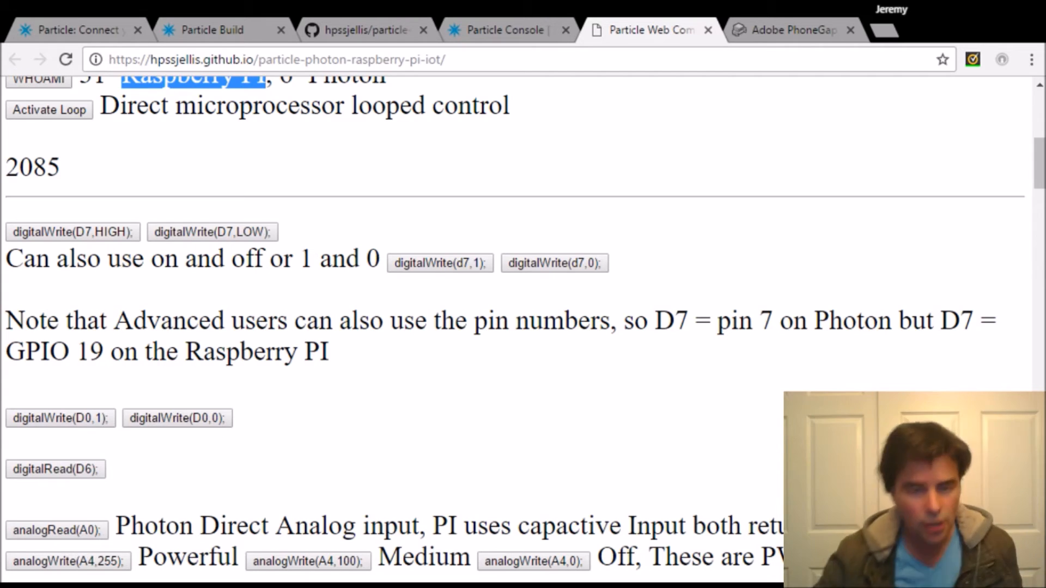
Select the custom digitalWrite(D7,1); command in the test field for submission
scroll("down", 3)
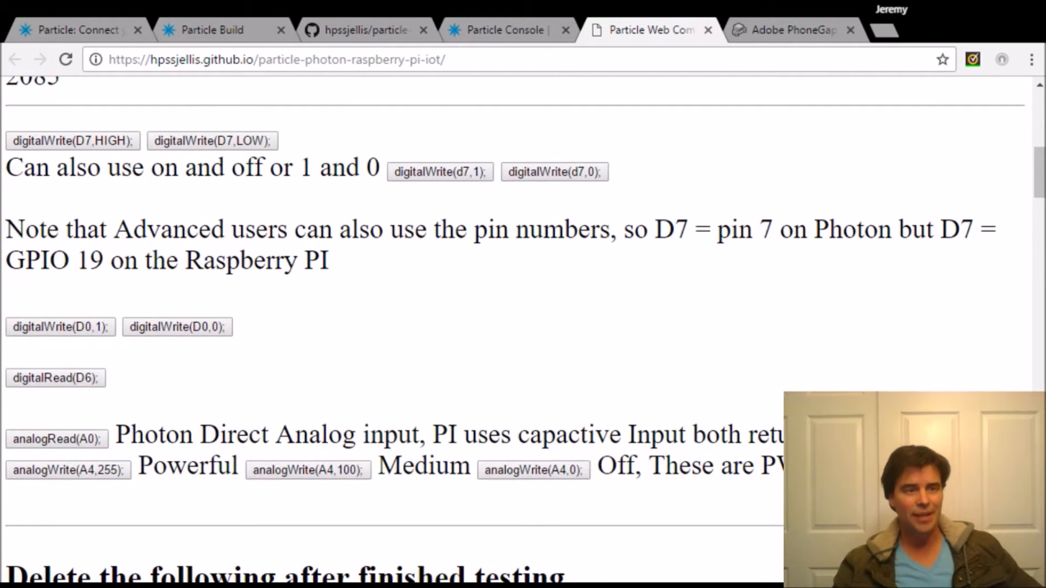
mouse_move(113, 386)
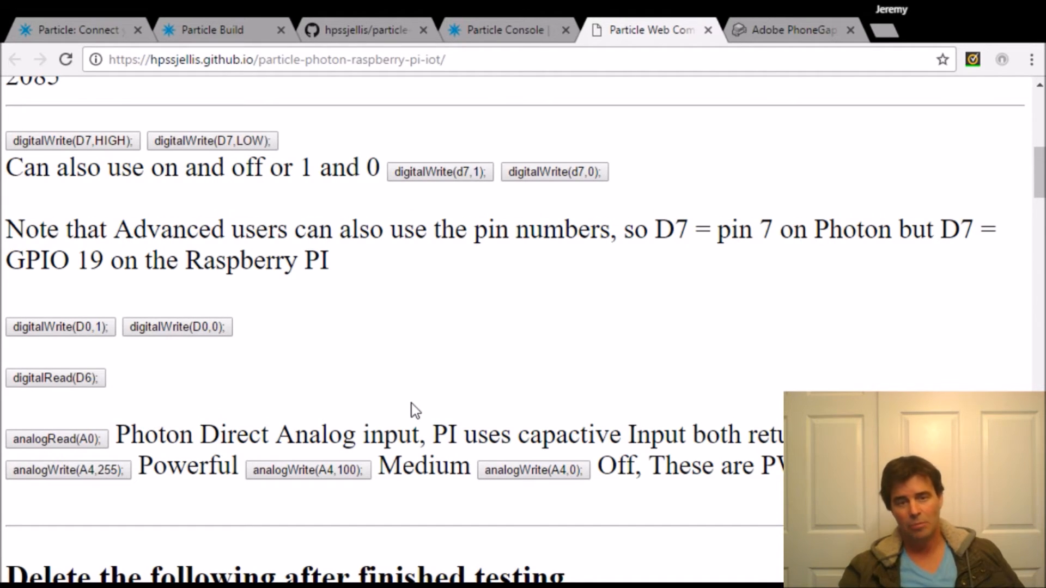
scroll("down", 3)
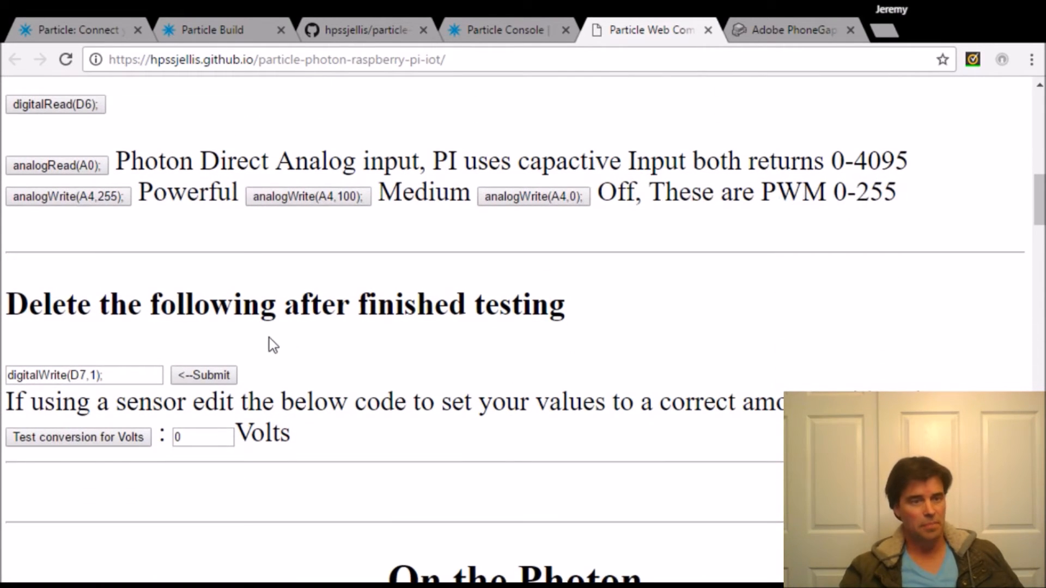
triple_click(84, 375)
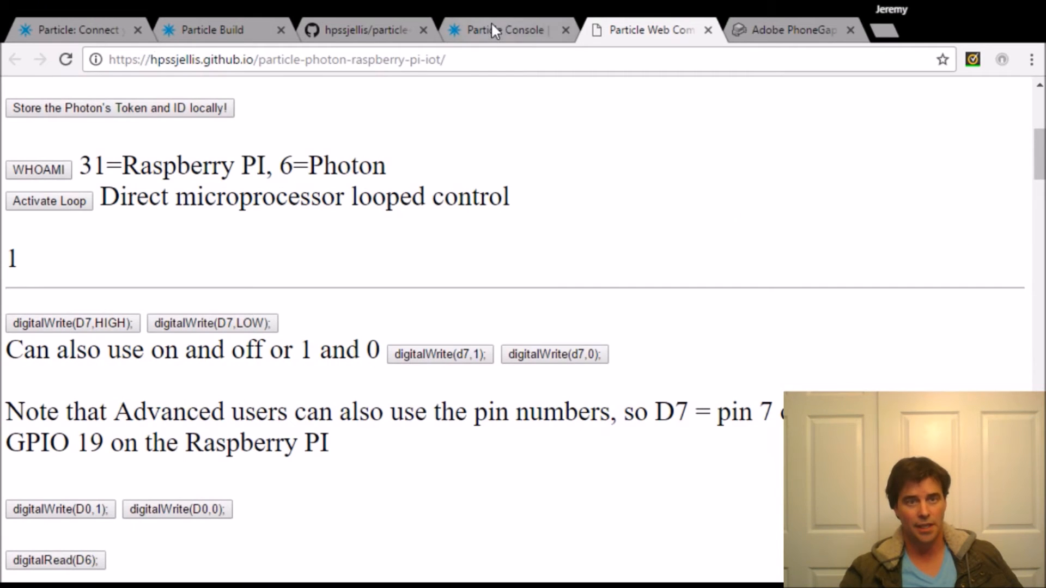
Check the Particle Console log for the D7 write, then return to the control page
left_click(507, 29)
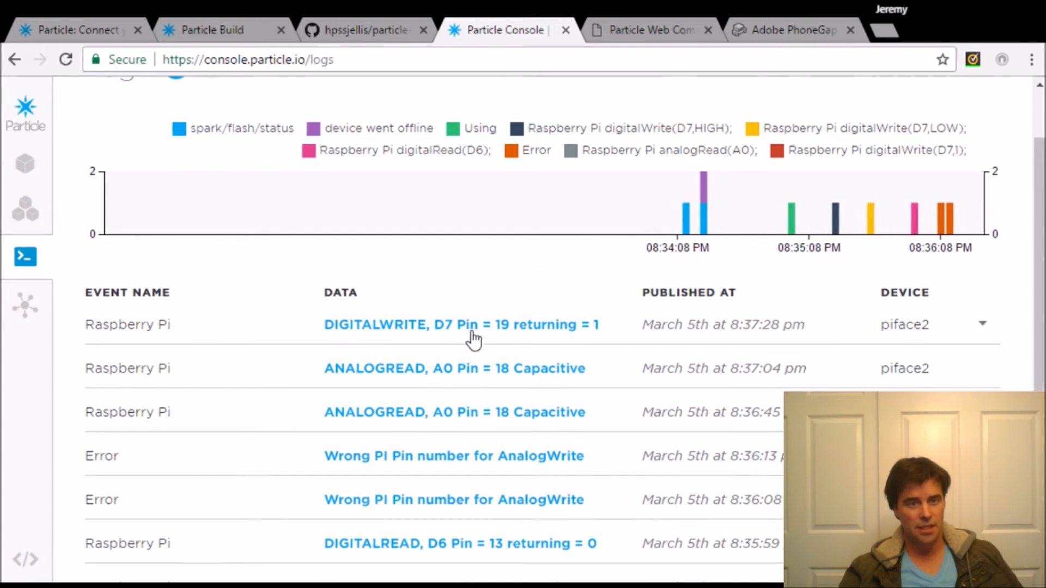
left_click(647, 30)
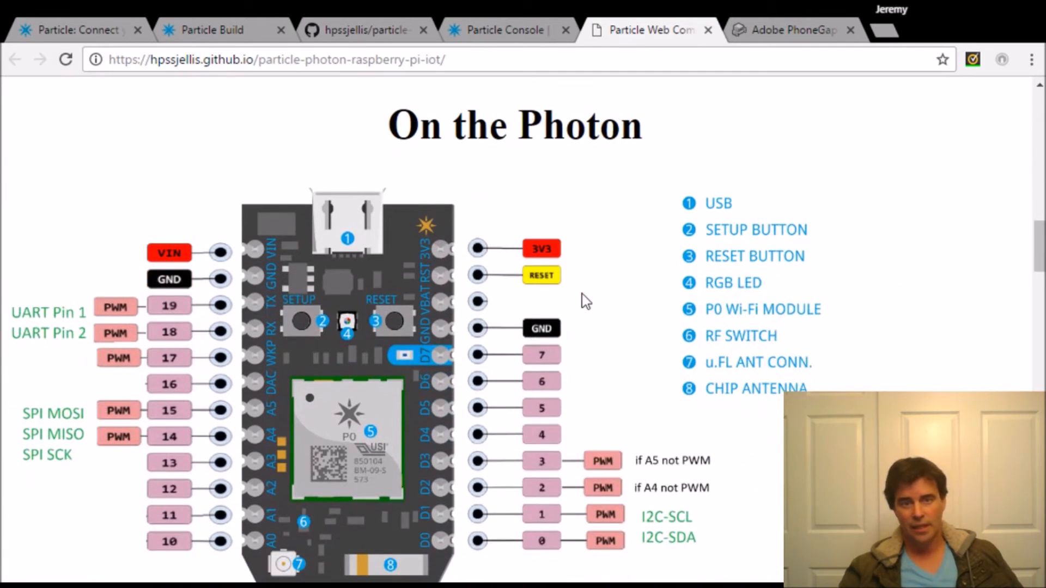
scroll("down", 3)
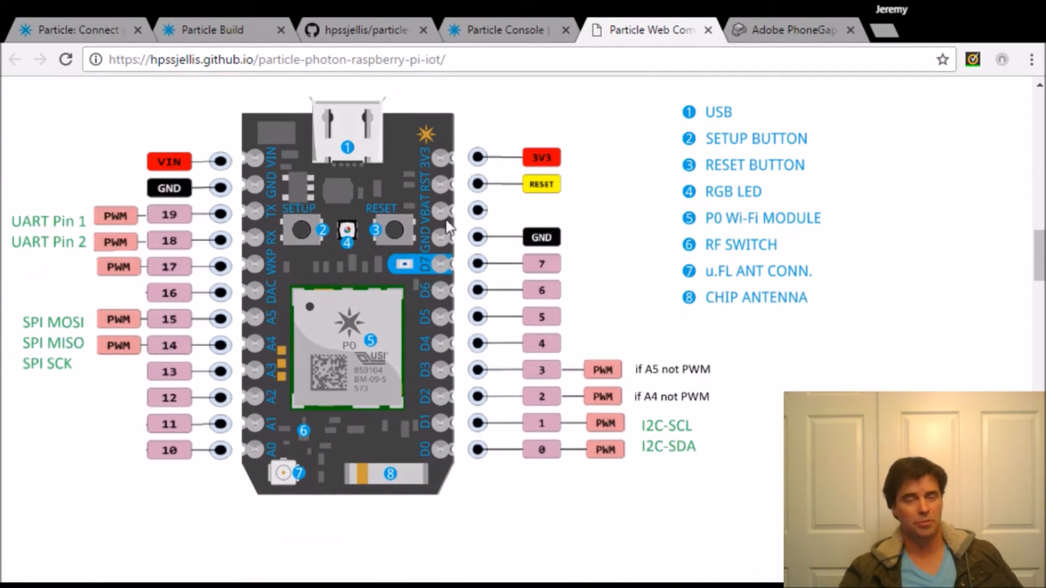
scroll("down", 3)
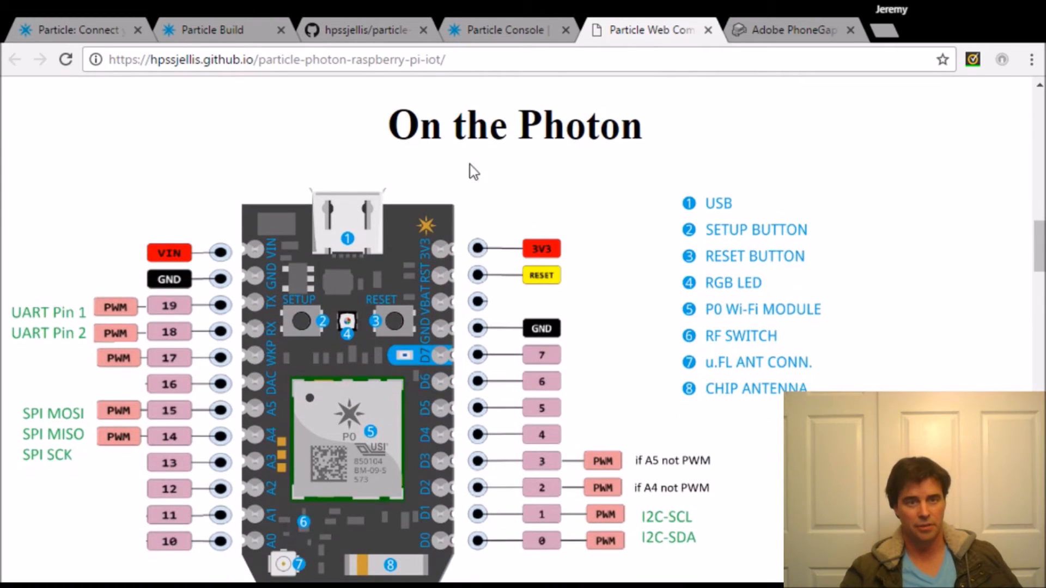
scroll("down", 3)
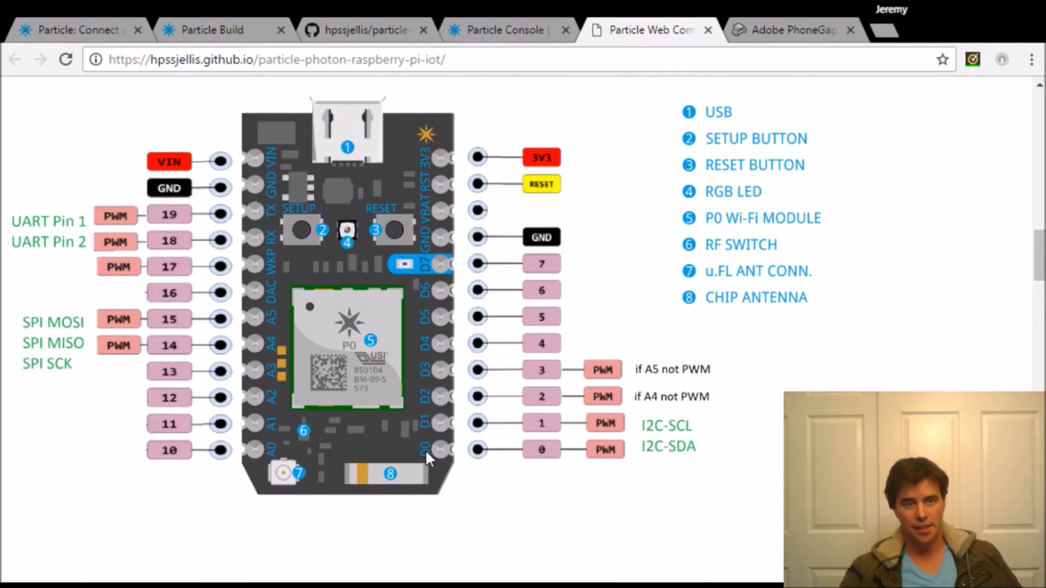
mouse_move(487, 436)
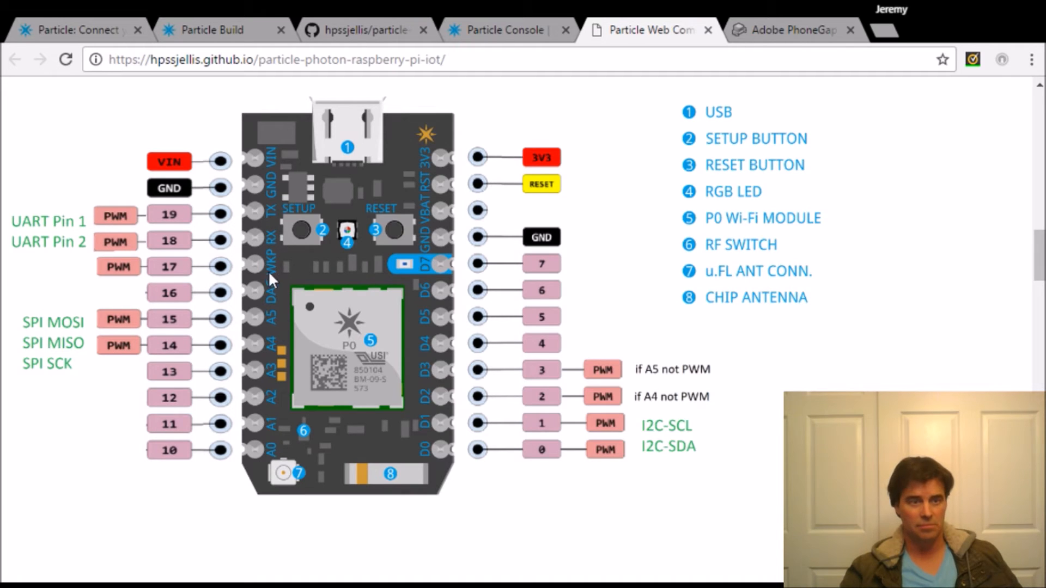
mouse_move(260, 487)
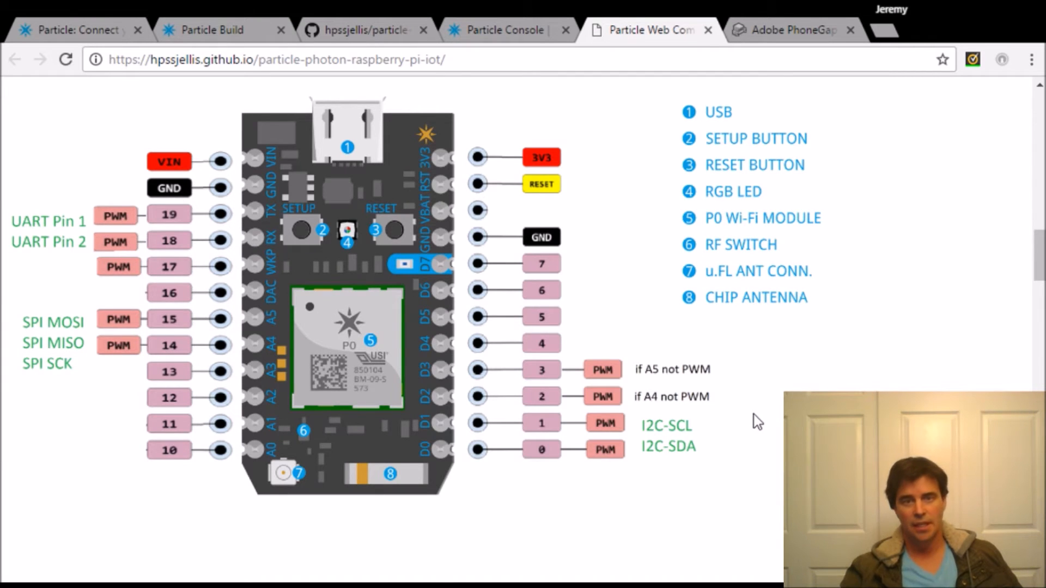
scroll("down", 3)
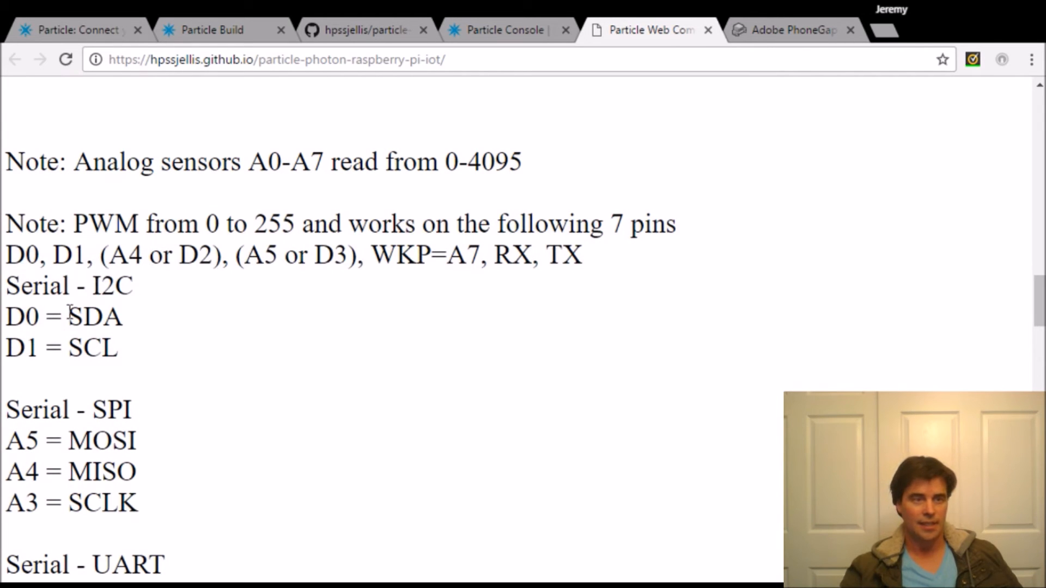
mouse_move(130, 317)
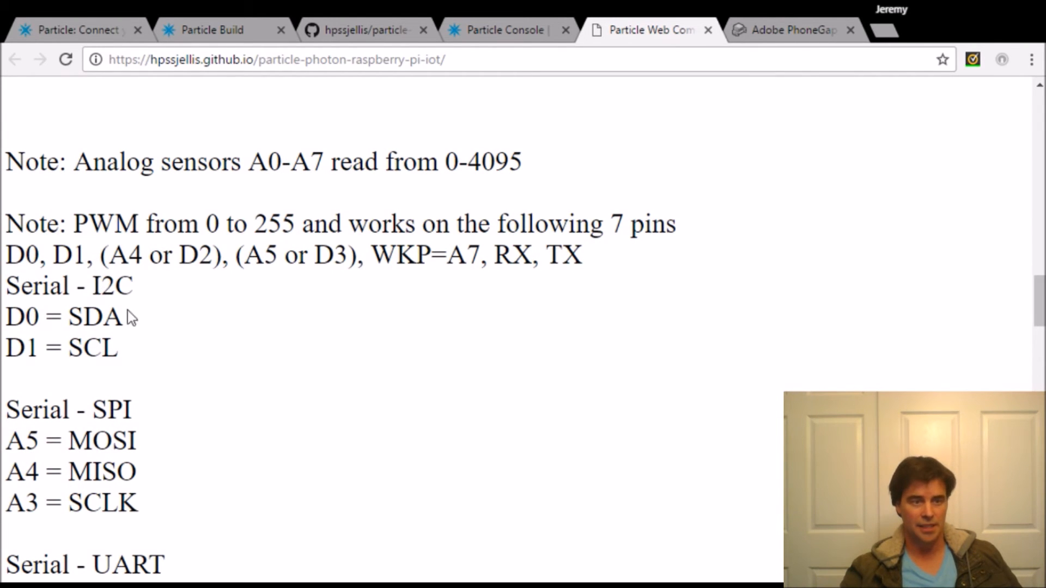
scroll("down", 3)
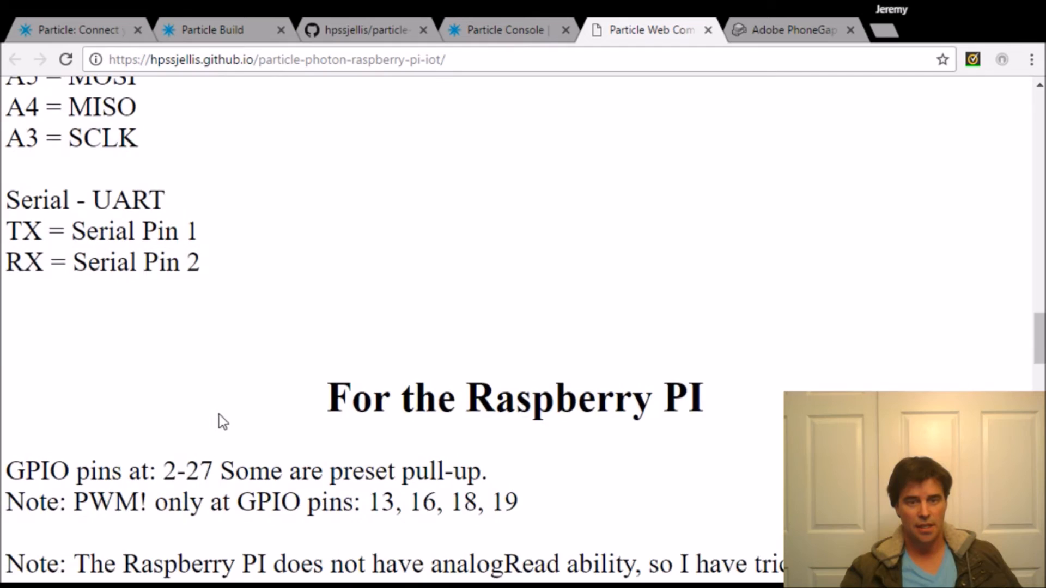
scroll("down", 3)
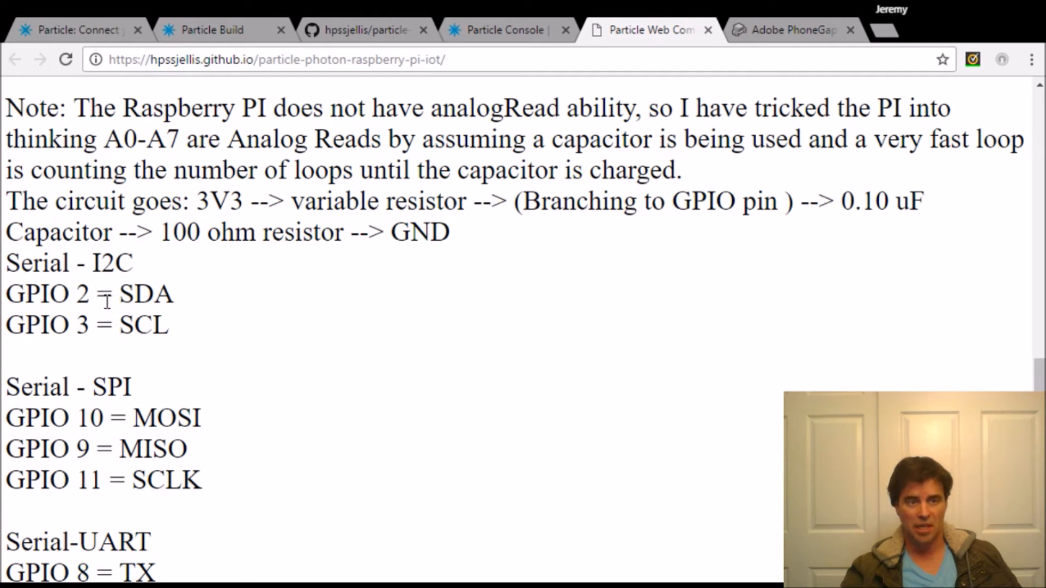
scroll("down", 3)
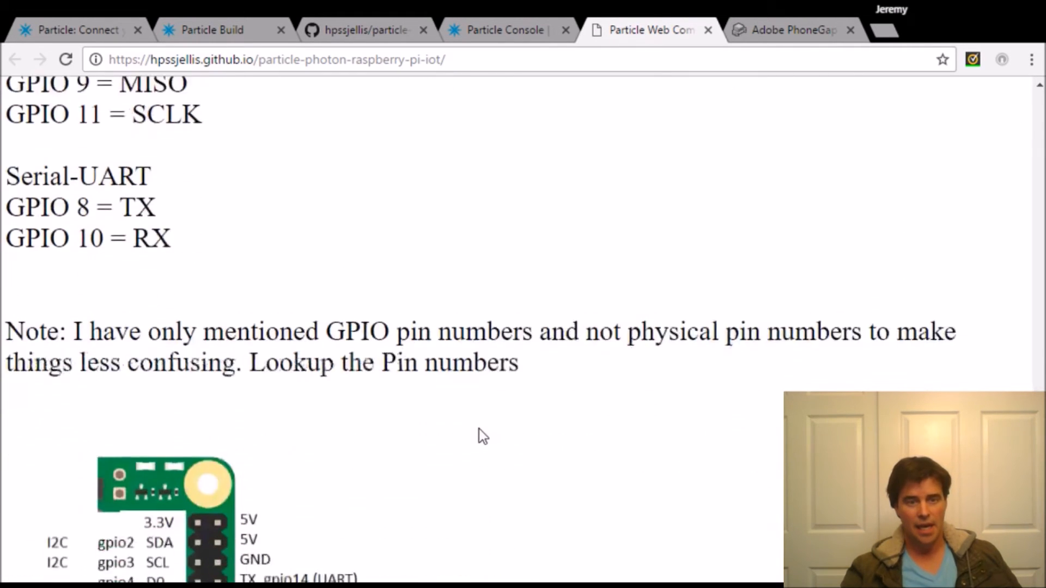
scroll("down", 3)
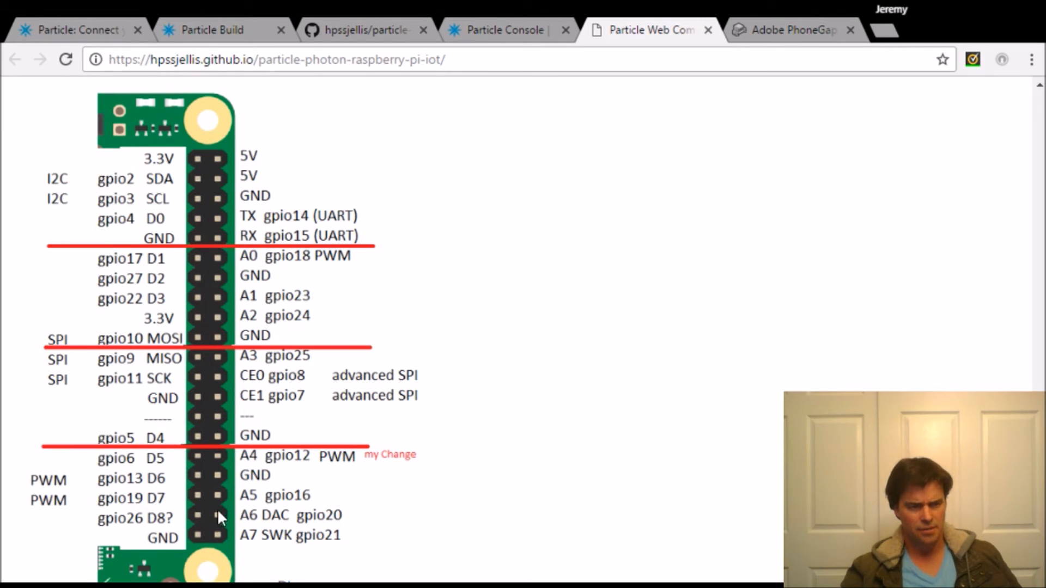
mouse_move(159, 190)
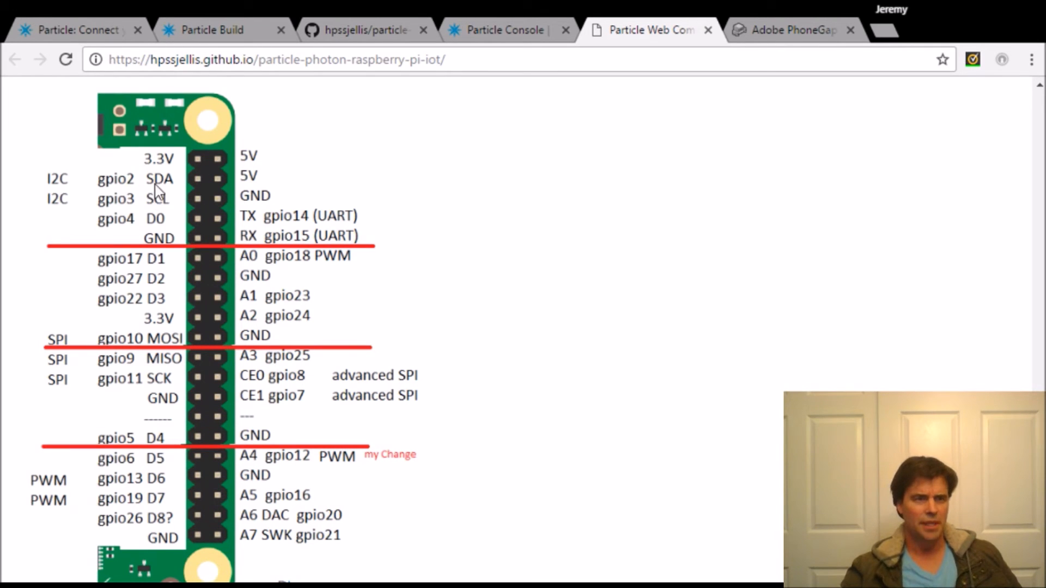
mouse_move(165, 222)
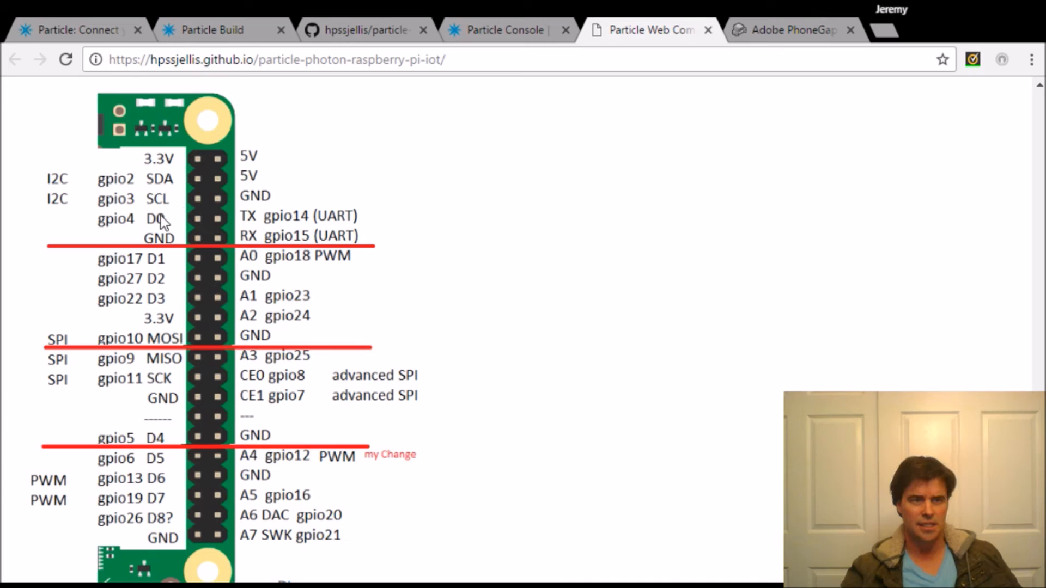
mouse_move(157, 293)
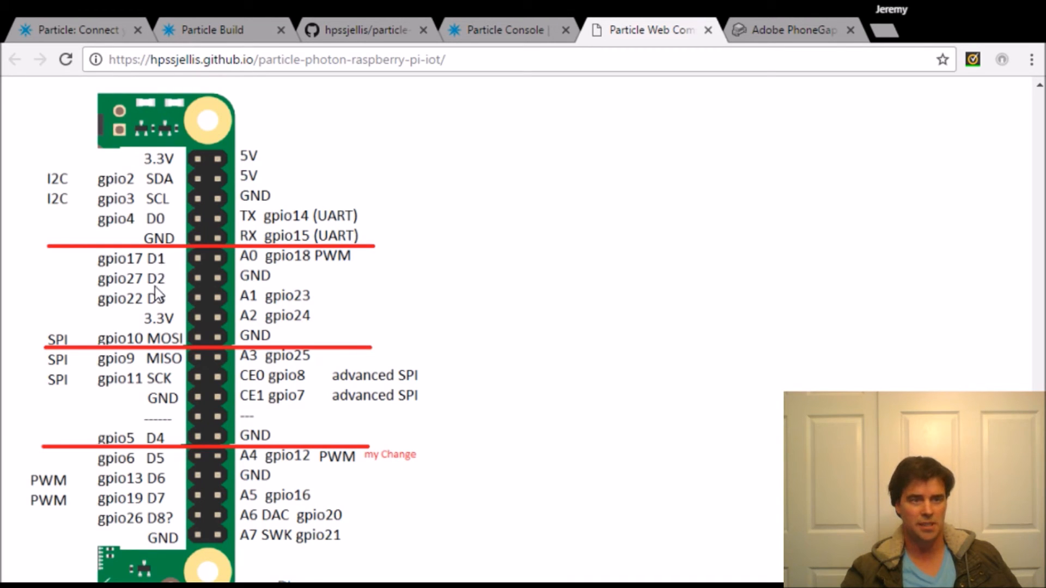
mouse_move(160, 305)
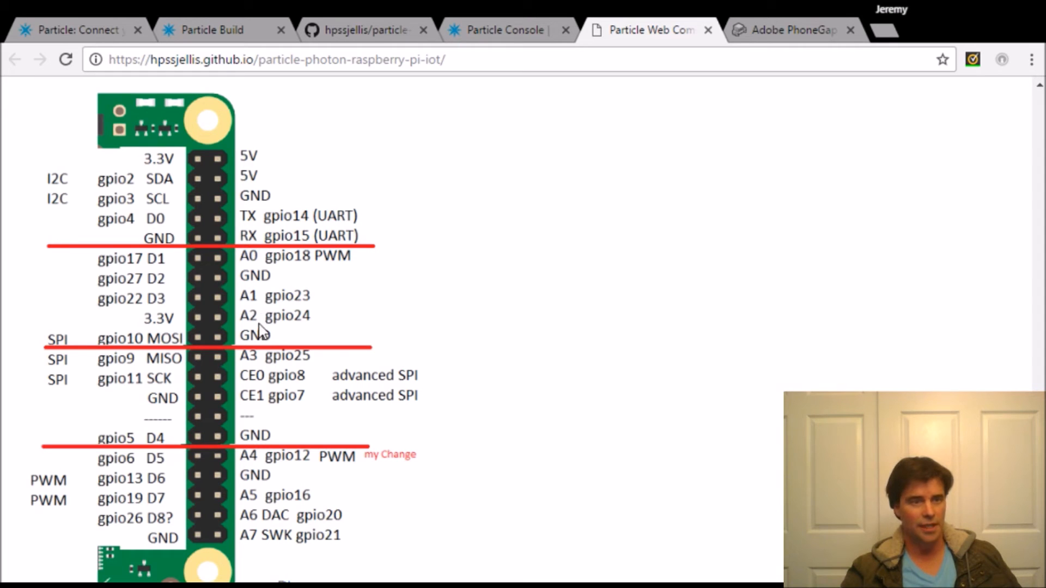
scroll("down", 3)
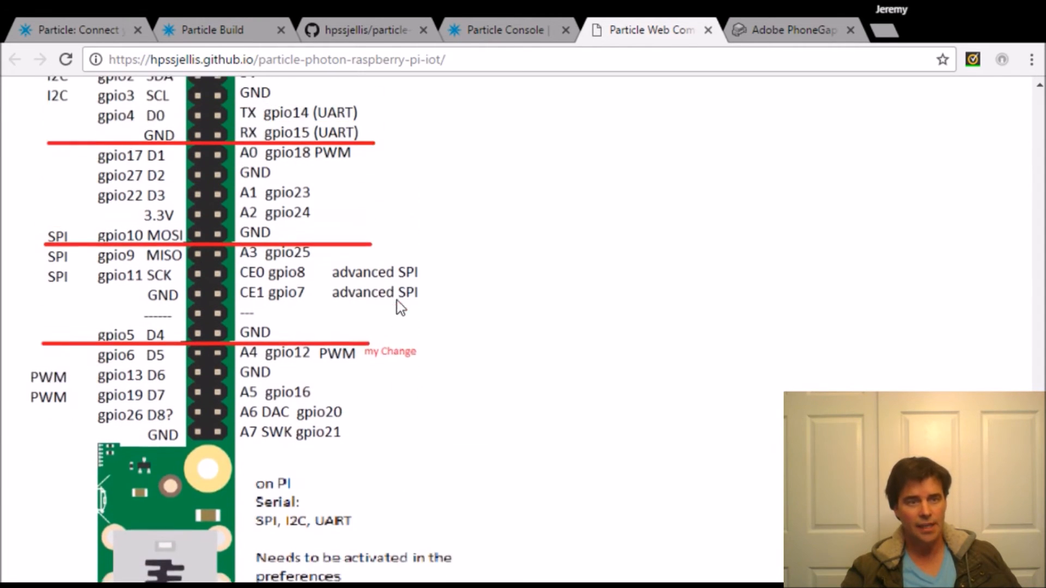
scroll("down", 3)
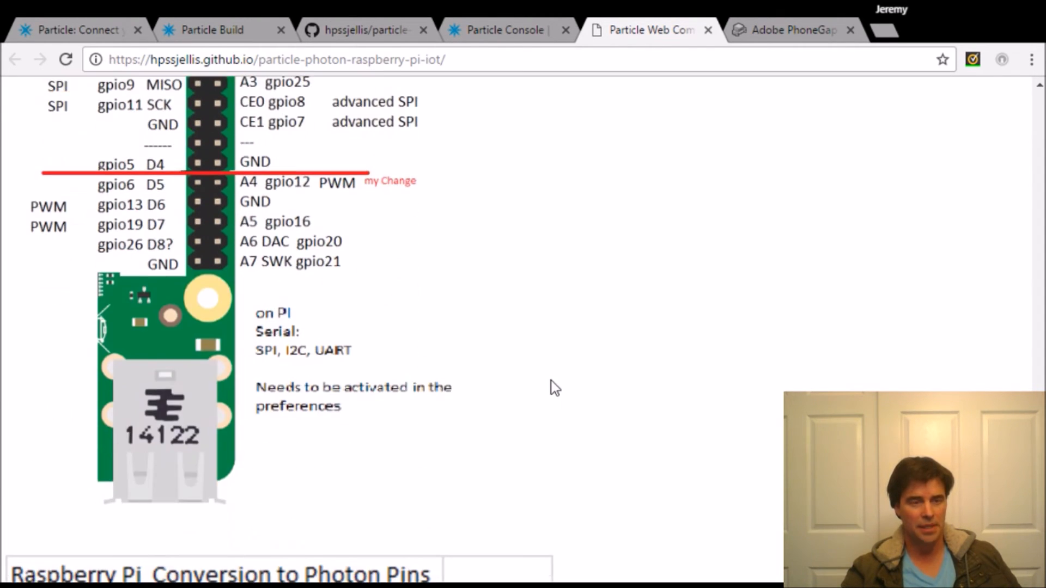
scroll("down", 3)
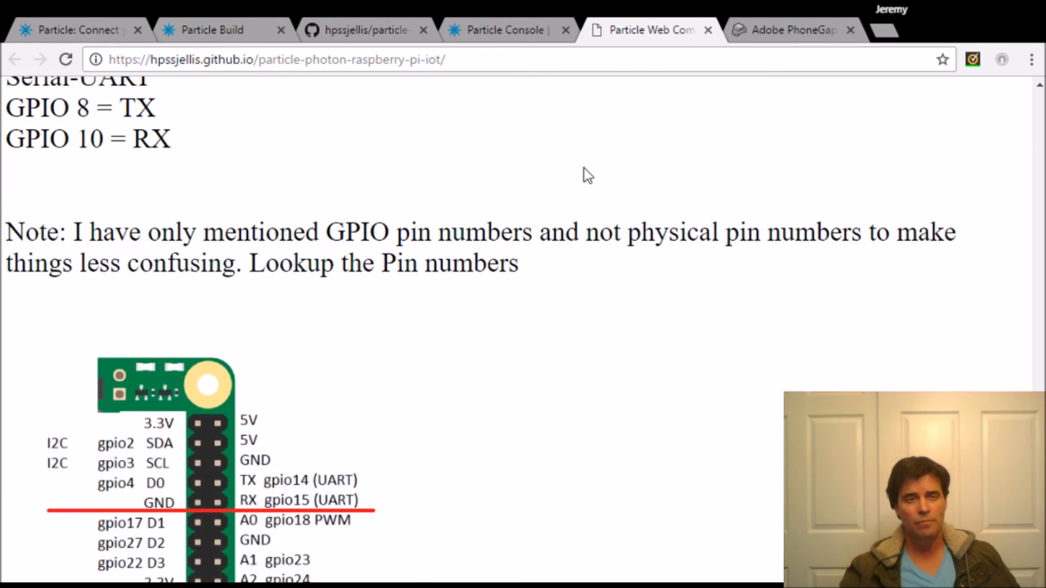
mouse_move(553, 318)
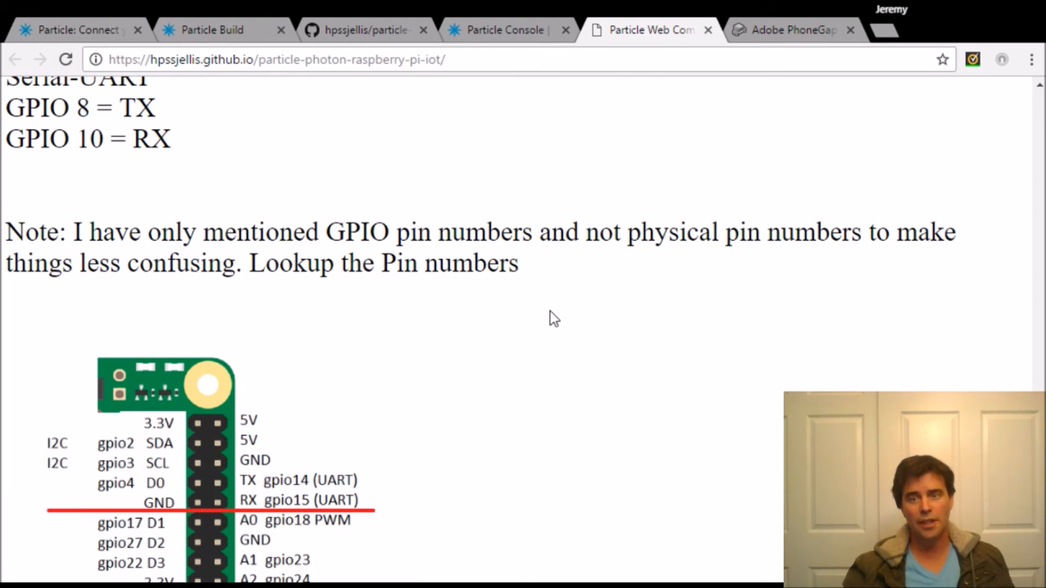
mouse_move(739, 43)
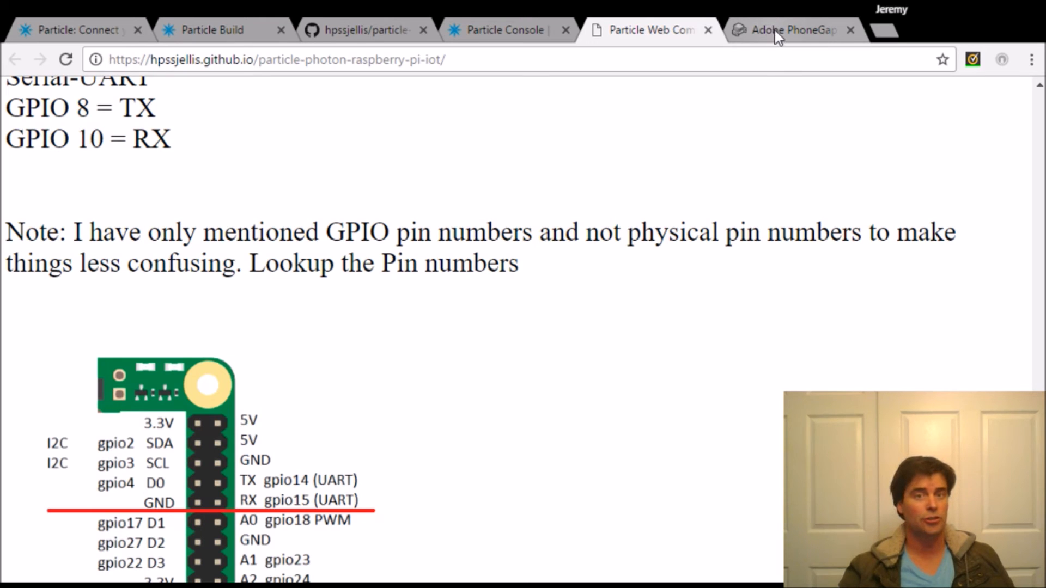
Copy the HTTPS clone URL of particle-photon-raspberry-pi-iot from GitHub
left_click(794, 30)
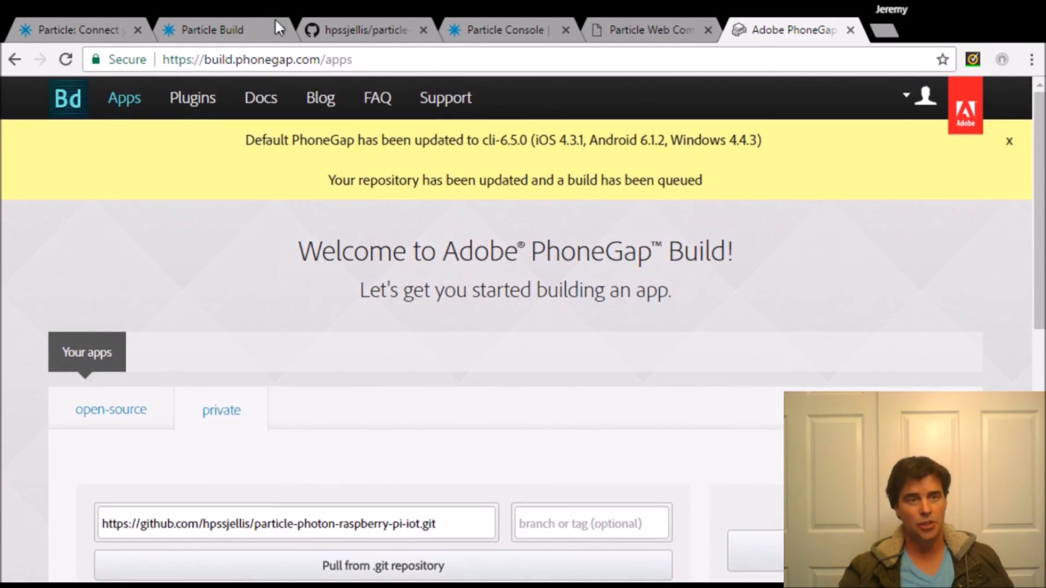
mouse_move(524, 276)
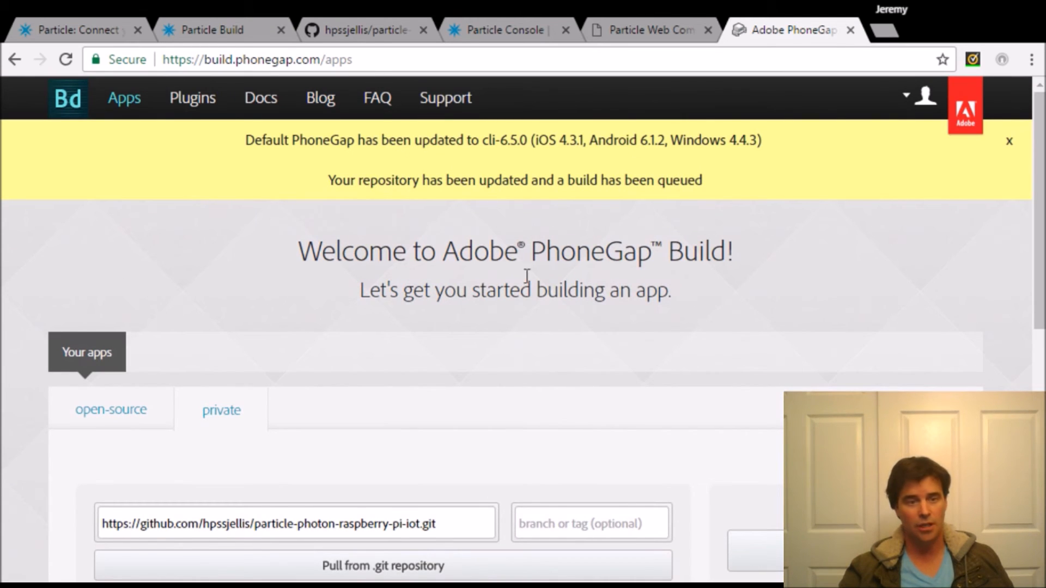
left_click(361, 30)
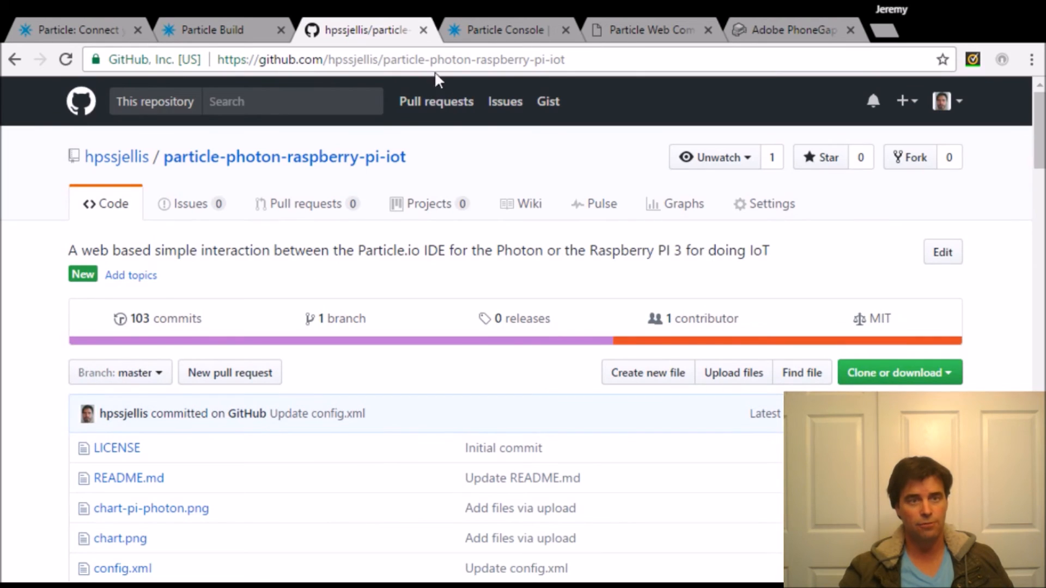
left_click(899, 373)
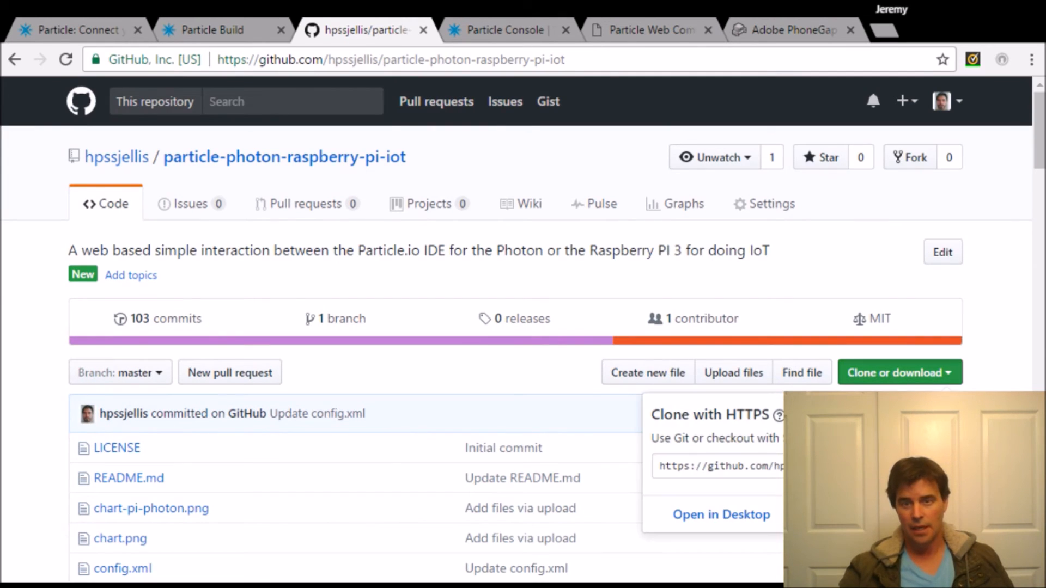
left_click(720, 465)
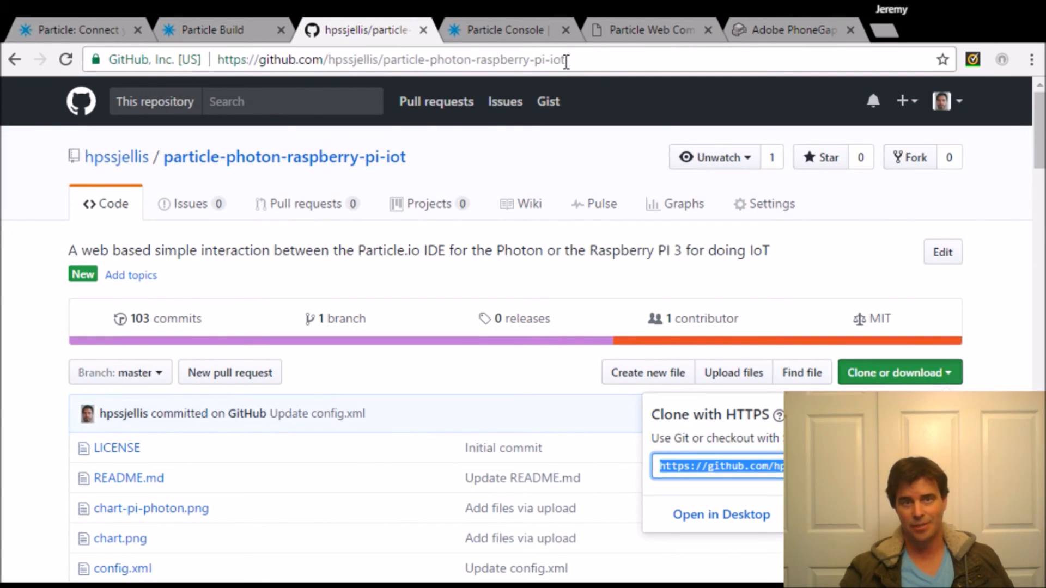
Return to PhoneGap Build's private app form to enter the .git repository URL
left_click(793, 29)
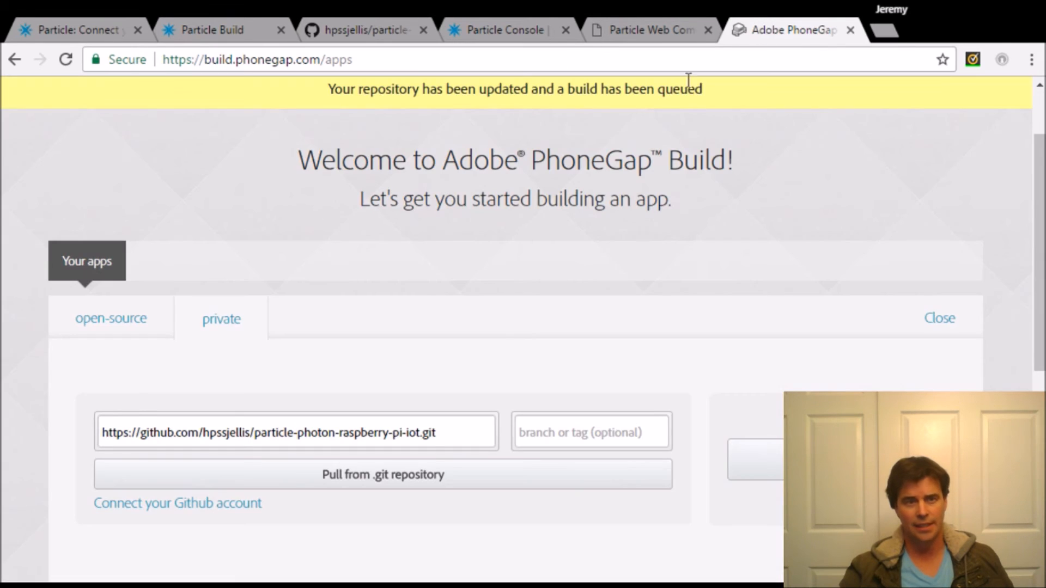
scroll("down", 3)
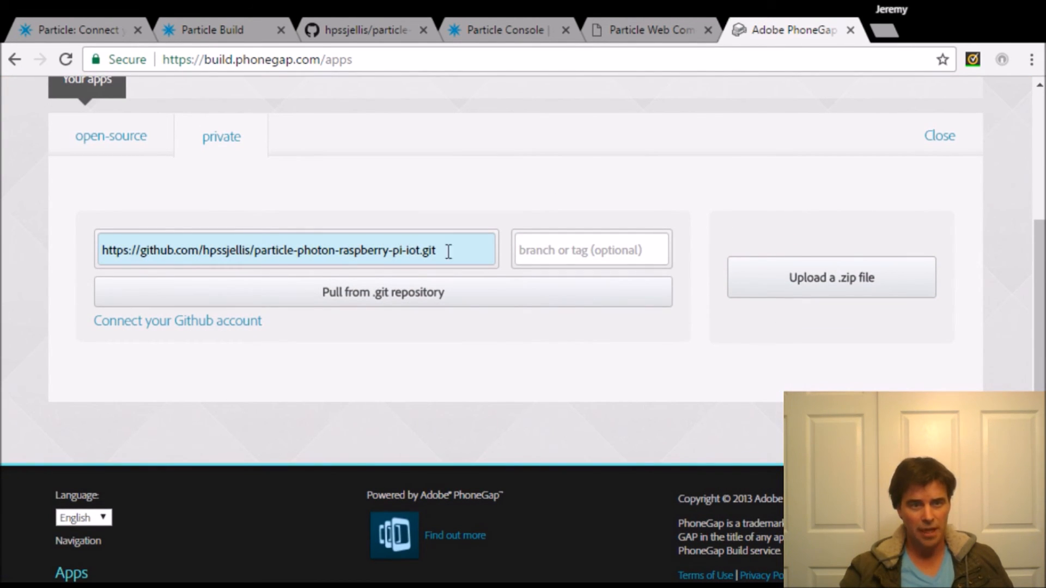
Pull the Particle-Communication app from the .git repository so it builds
left_click(382, 292)
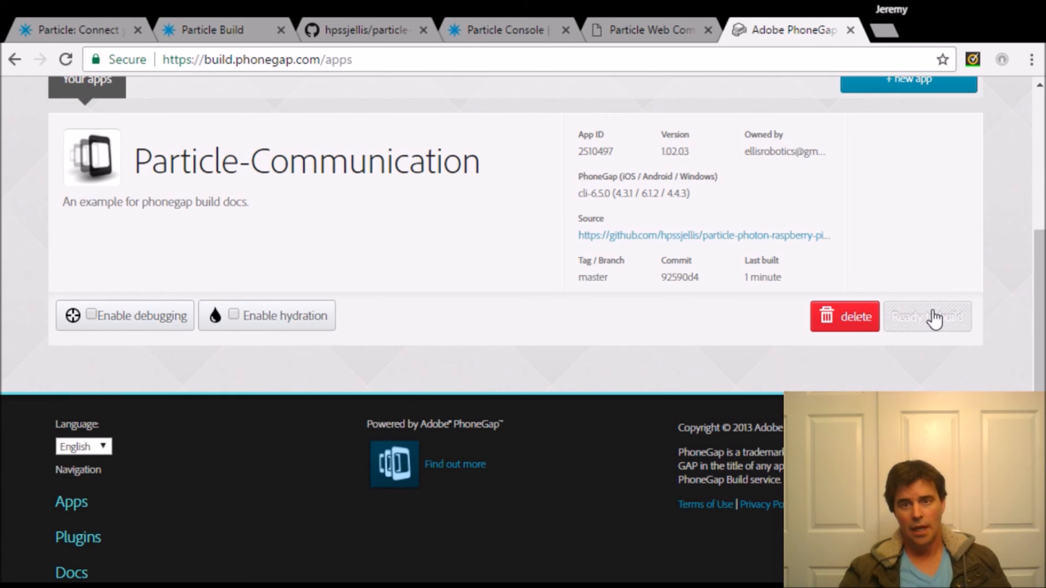
mouse_move(594, 292)
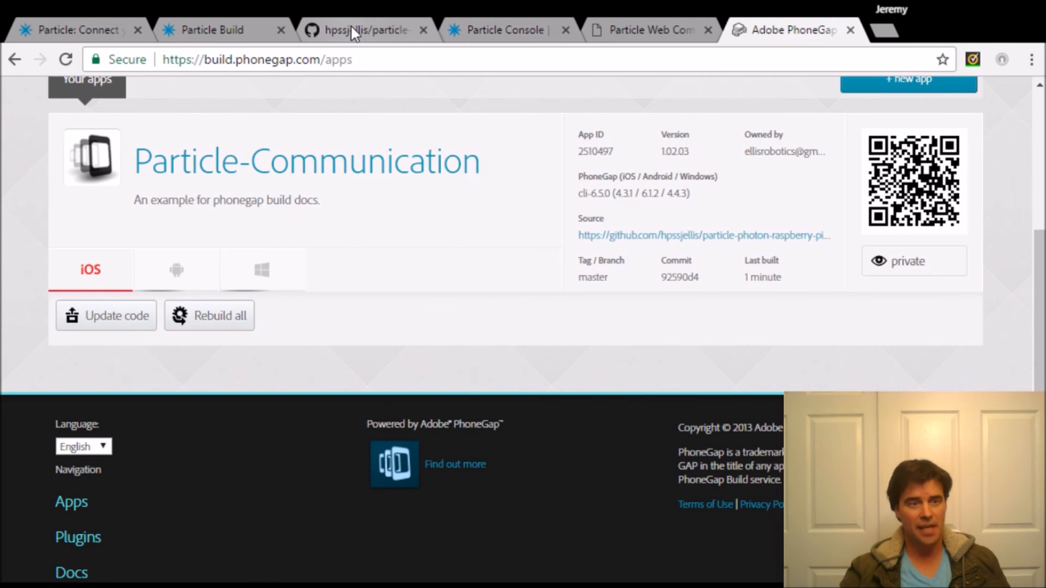
View config.xml in the GitHub repository showing version 1.02.03 and name Particle-Communication
left_click(365, 31)
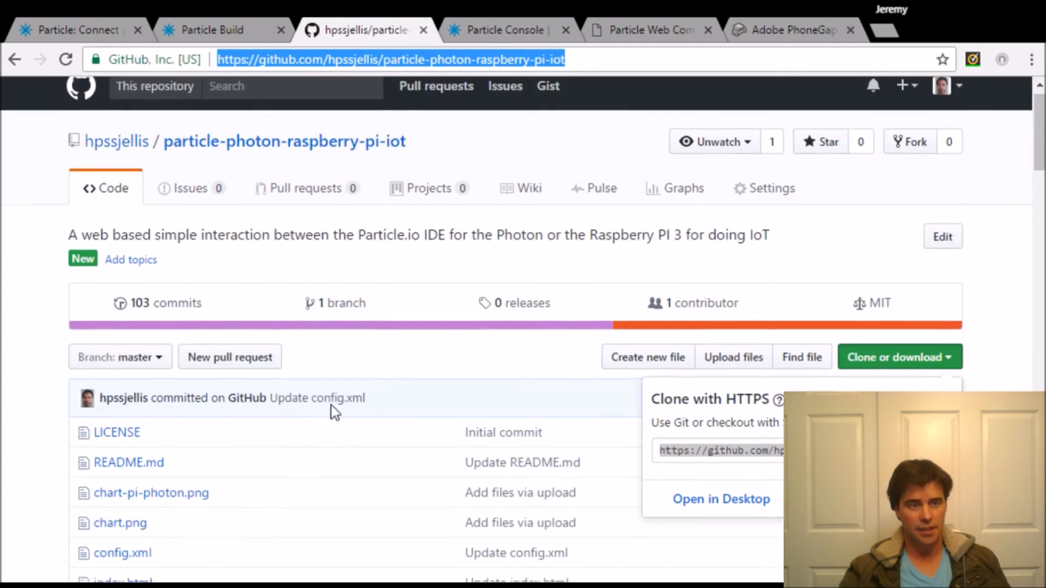
scroll("down", 3)
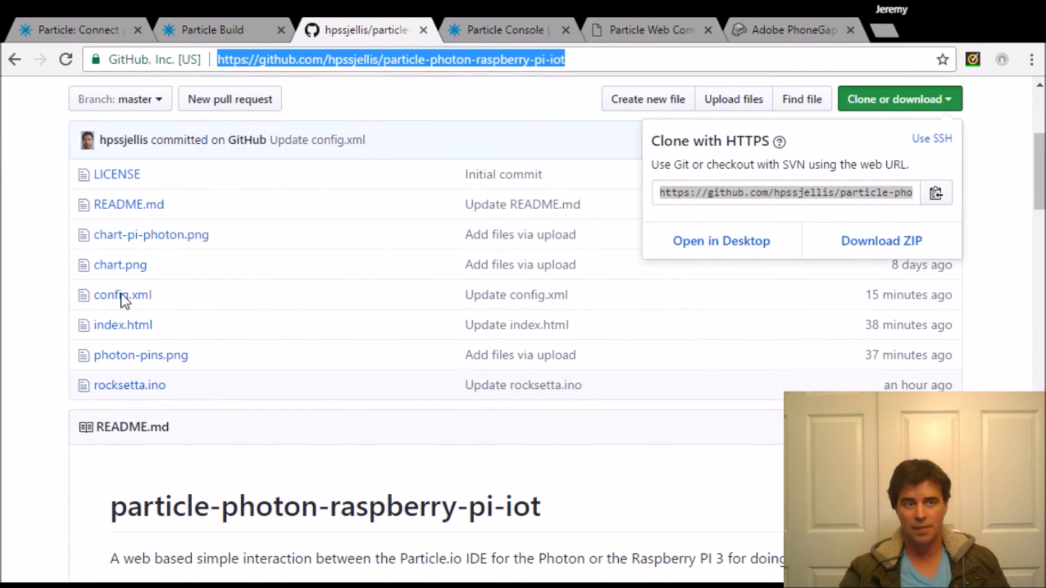
left_click(122, 295)
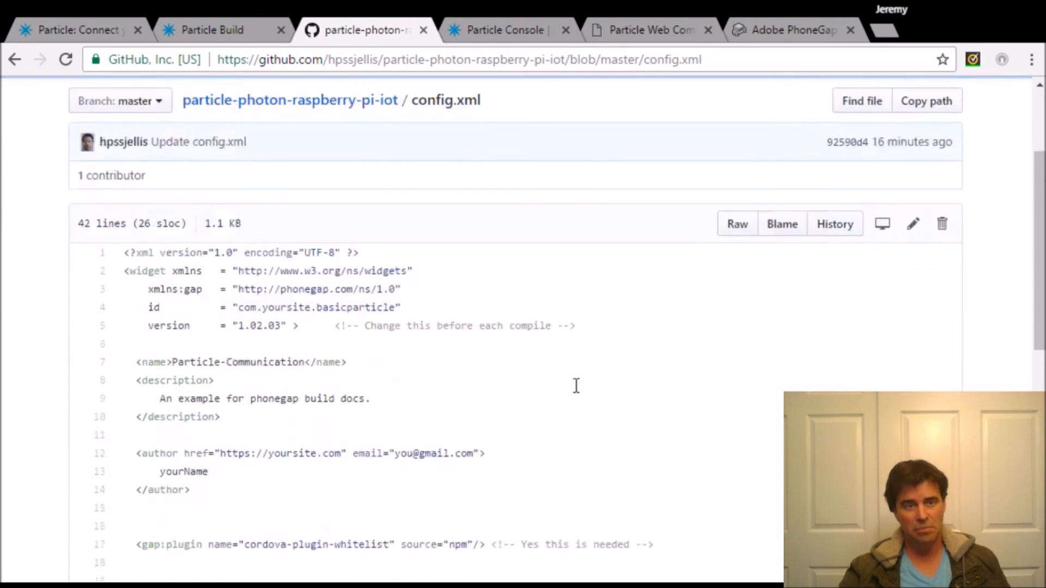
scroll("down", 3)
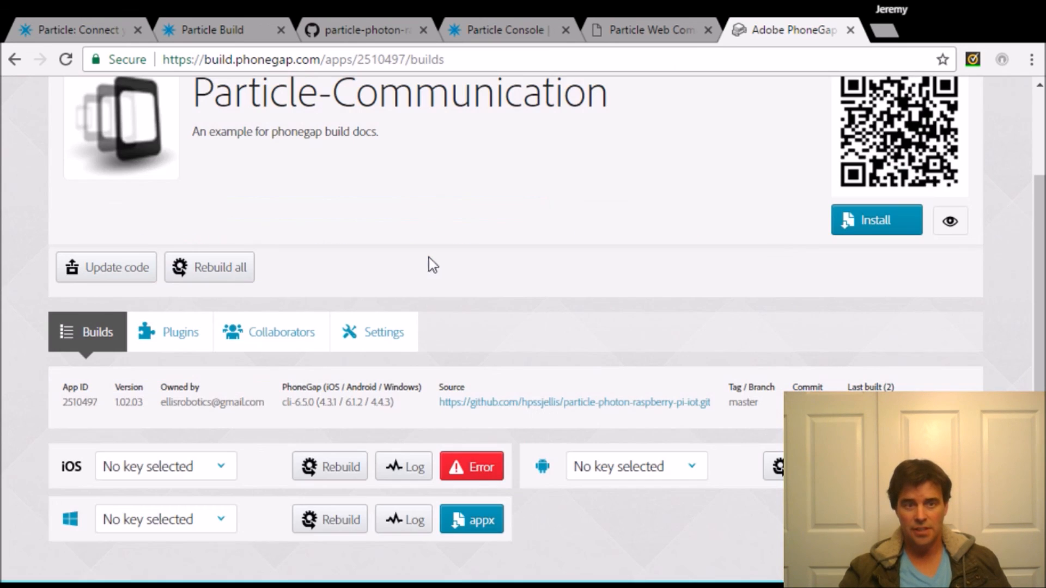
mouse_move(364, 506)
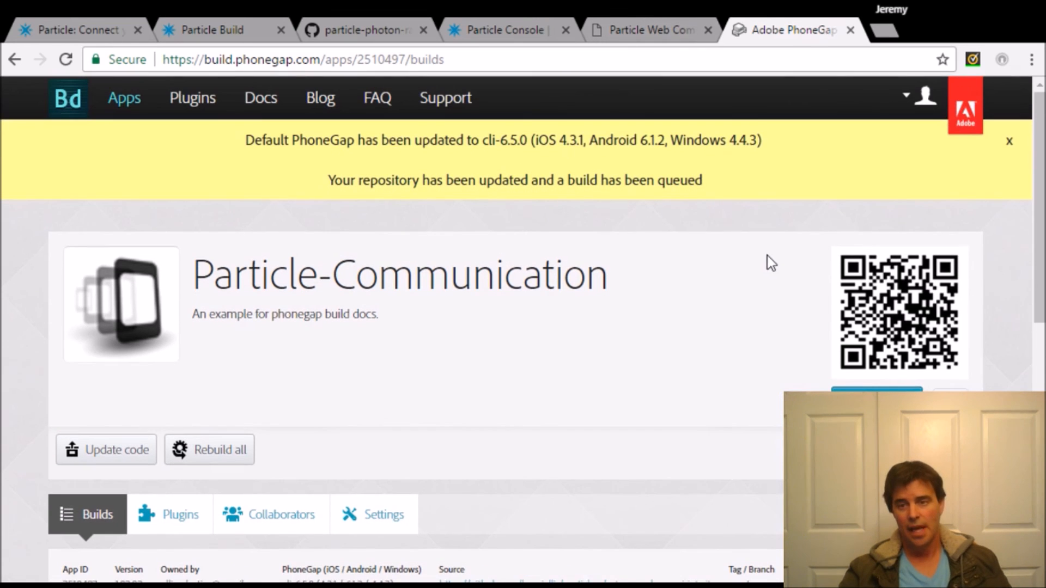
mouse_move(673, 347)
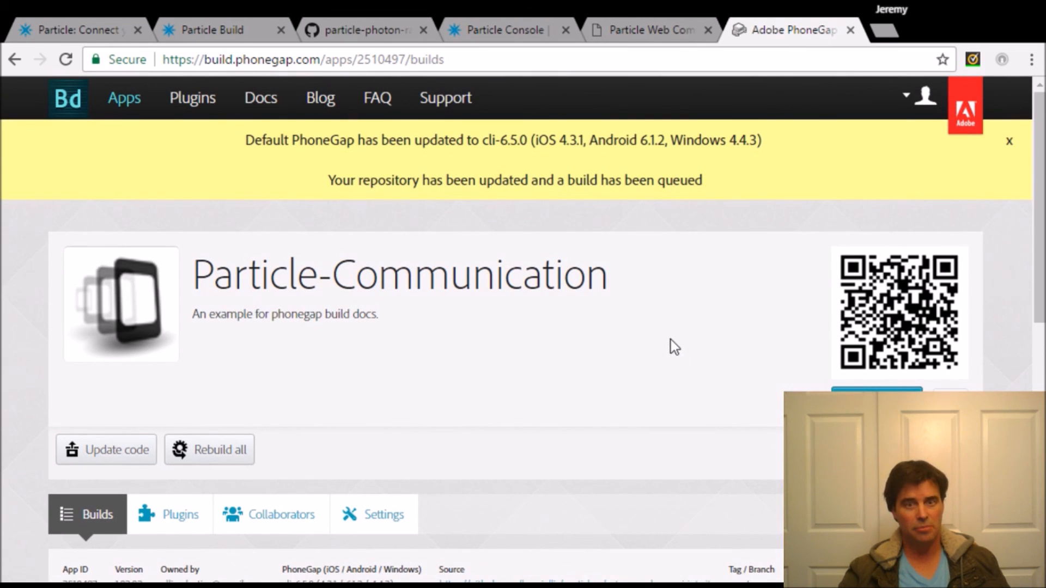